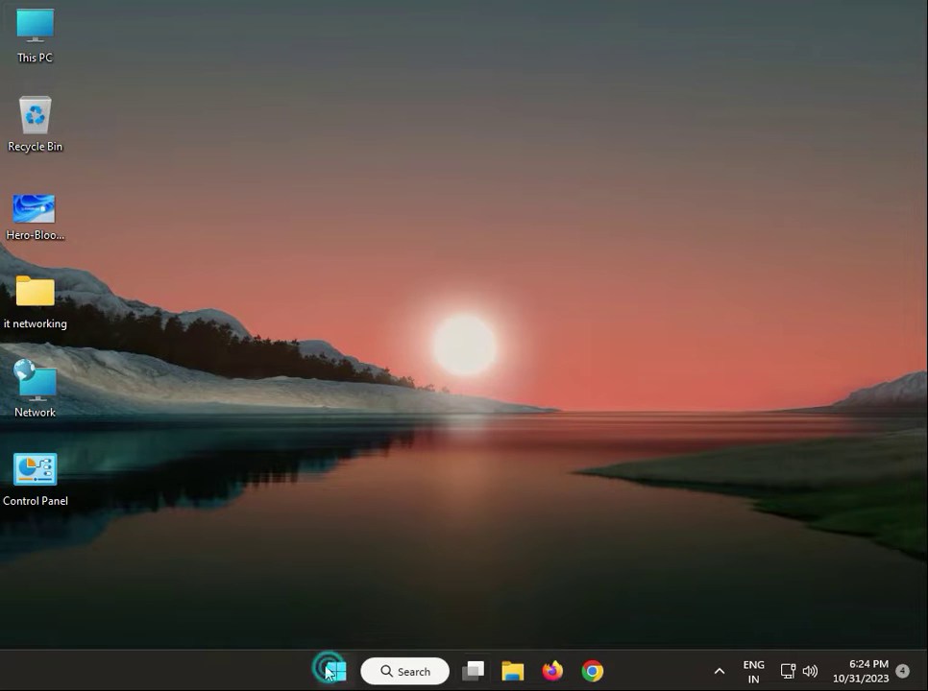
Open Control Panel from Start and switch View by to Small icons
{"action": "left_click", "coordinate": [335, 670]}
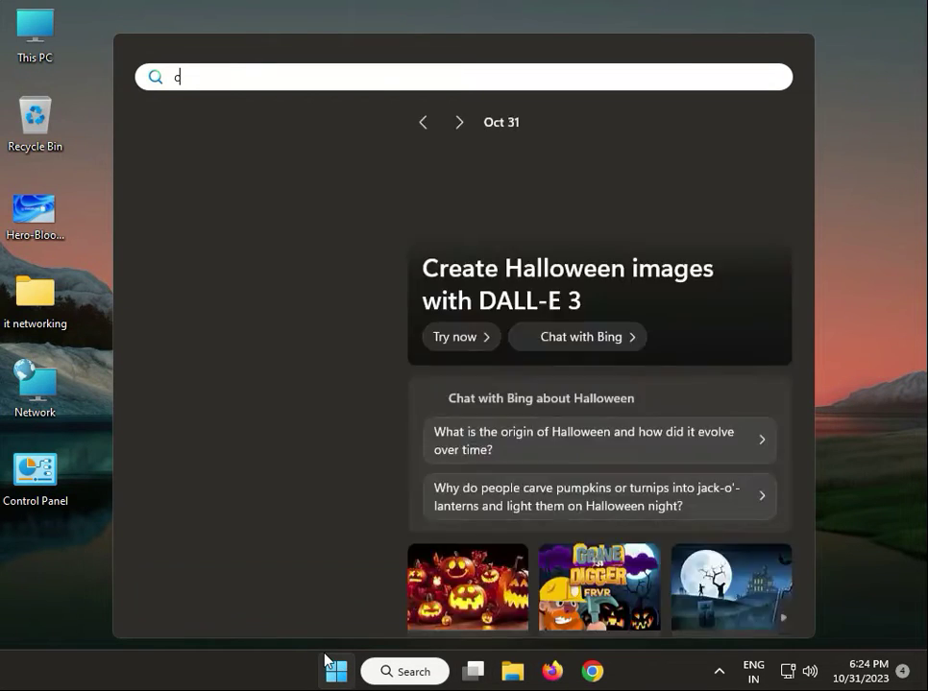
{"action": "type", "text": "on"}
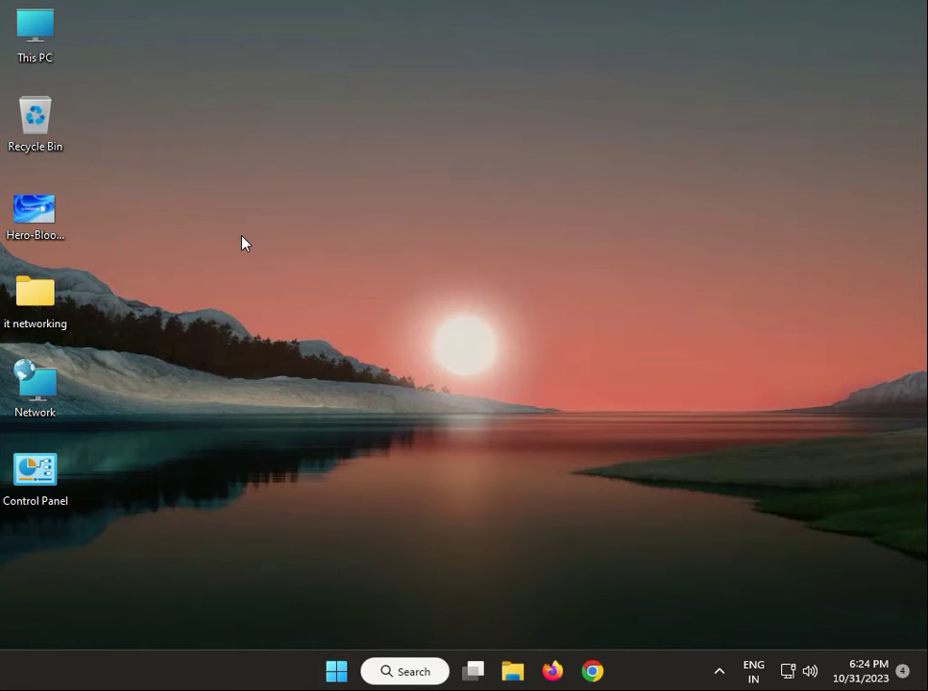
{"action": "double_click", "coordinate": [34, 470]}
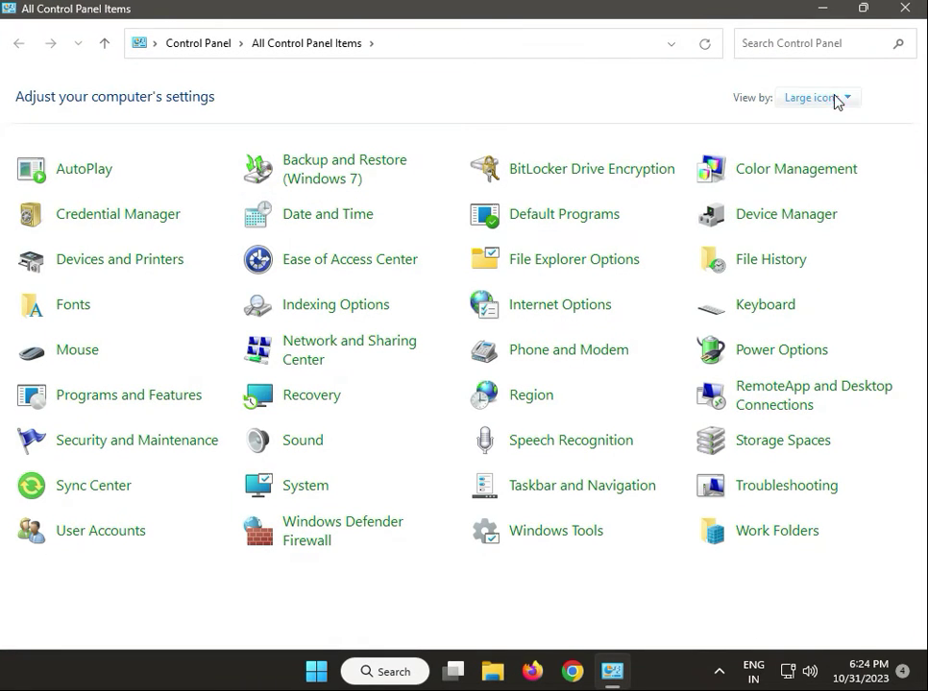
{"action": "left_click", "coordinate": [812, 97]}
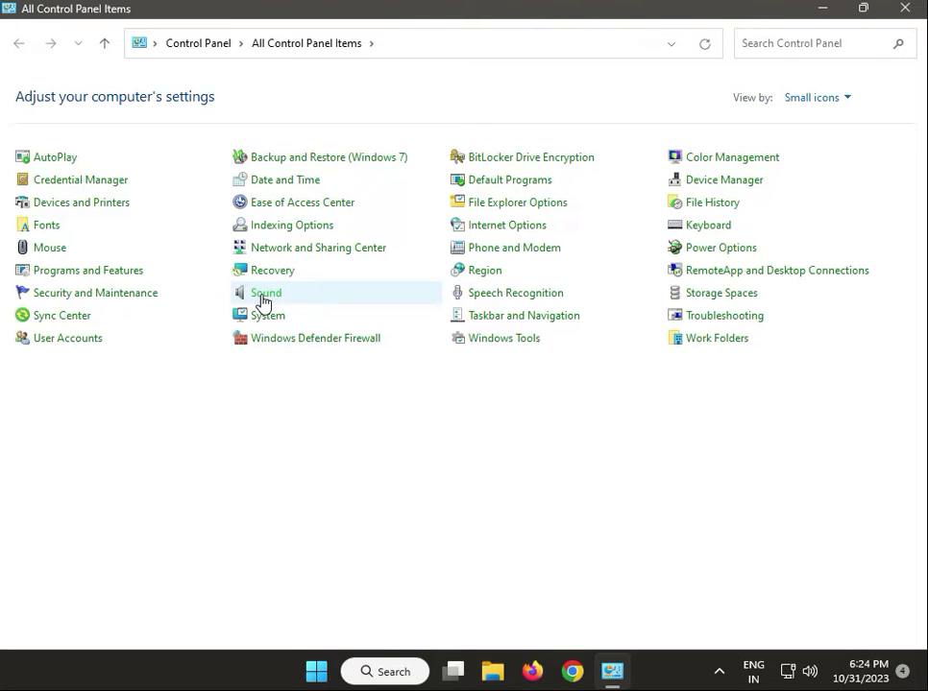
Open the Sound settings and select the Speakers playback device
{"action": "double_click", "coordinate": [265, 293]}
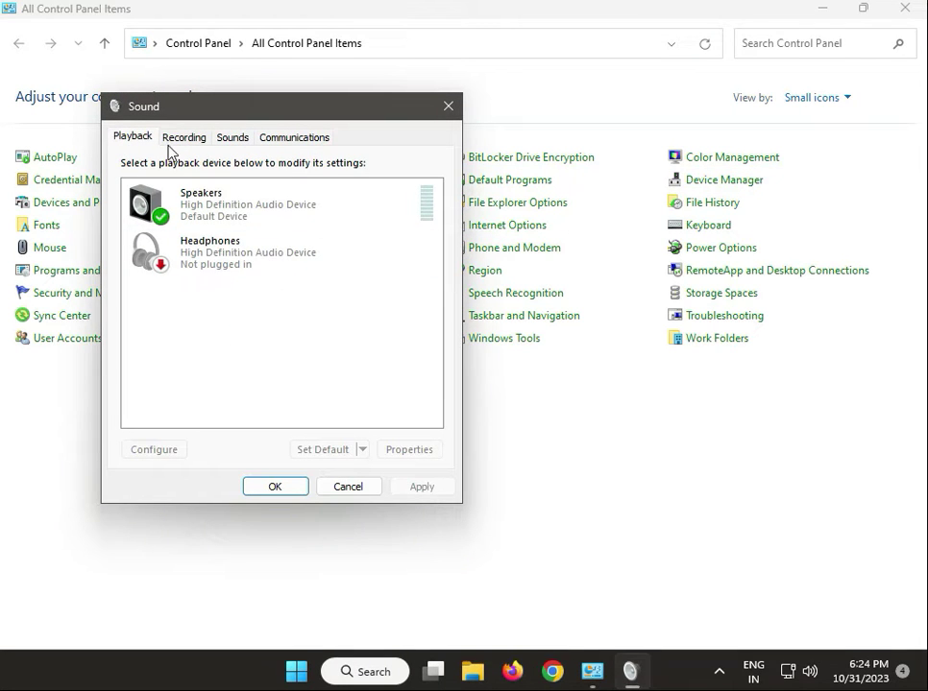
{"action": "left_click", "coordinate": [259, 204]}
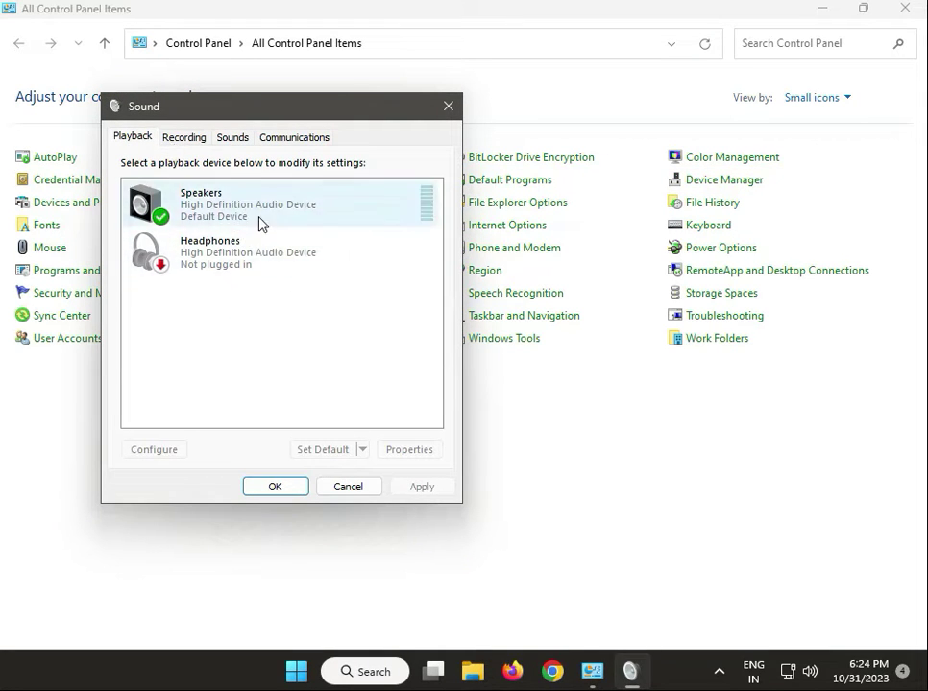
{"action": "left_click", "coordinate": [259, 252]}
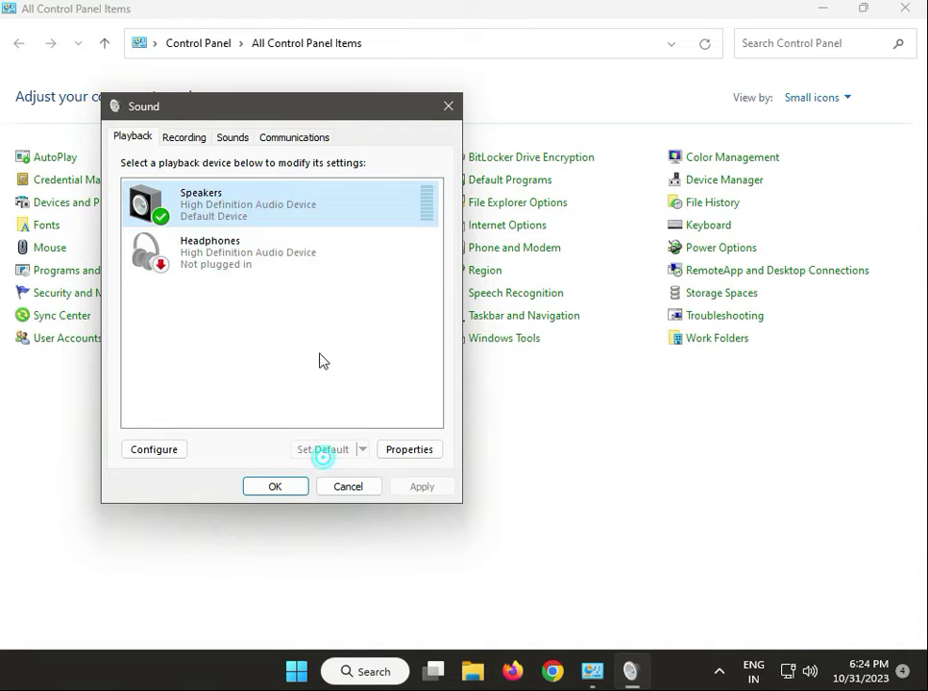
On the Recording tab, disable the Microphone, re-enable it, and reselect it
{"action": "left_click", "coordinate": [183, 136]}
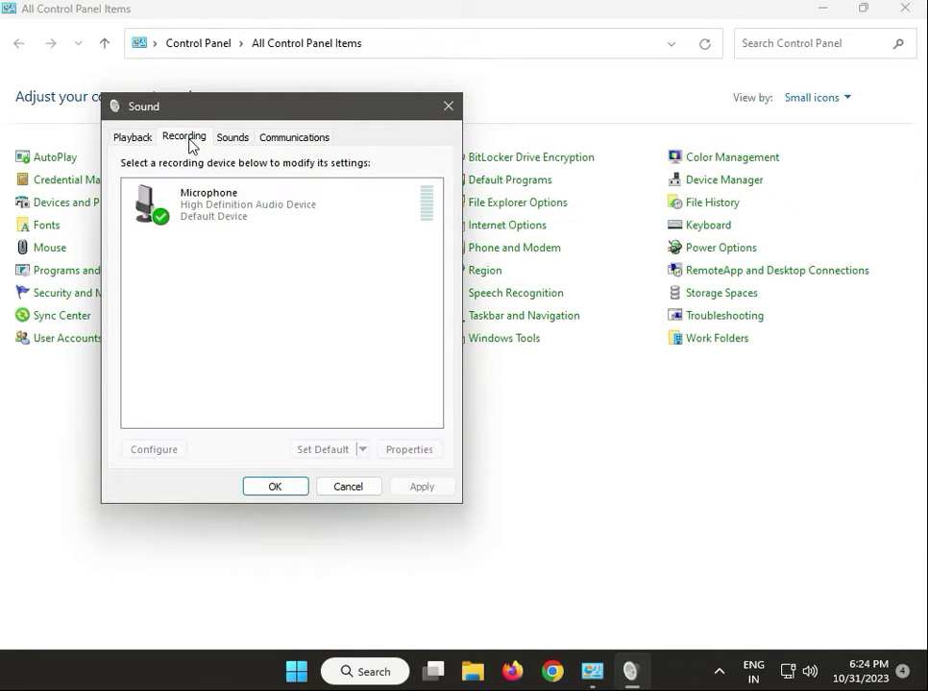
{"action": "left_click", "coordinate": [248, 204]}
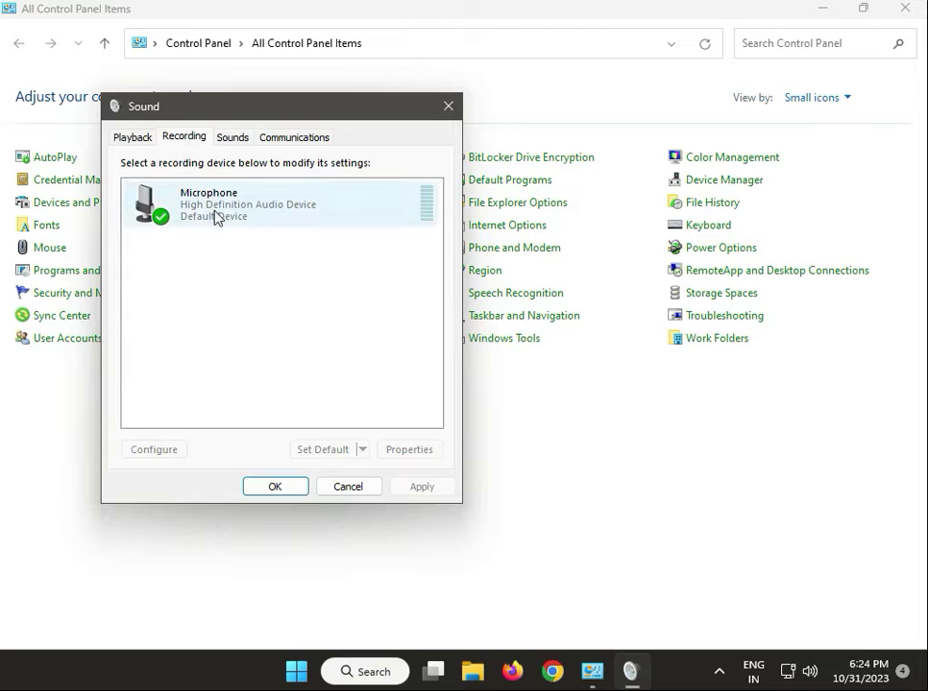
{"action": "right_click", "coordinate": [240, 203]}
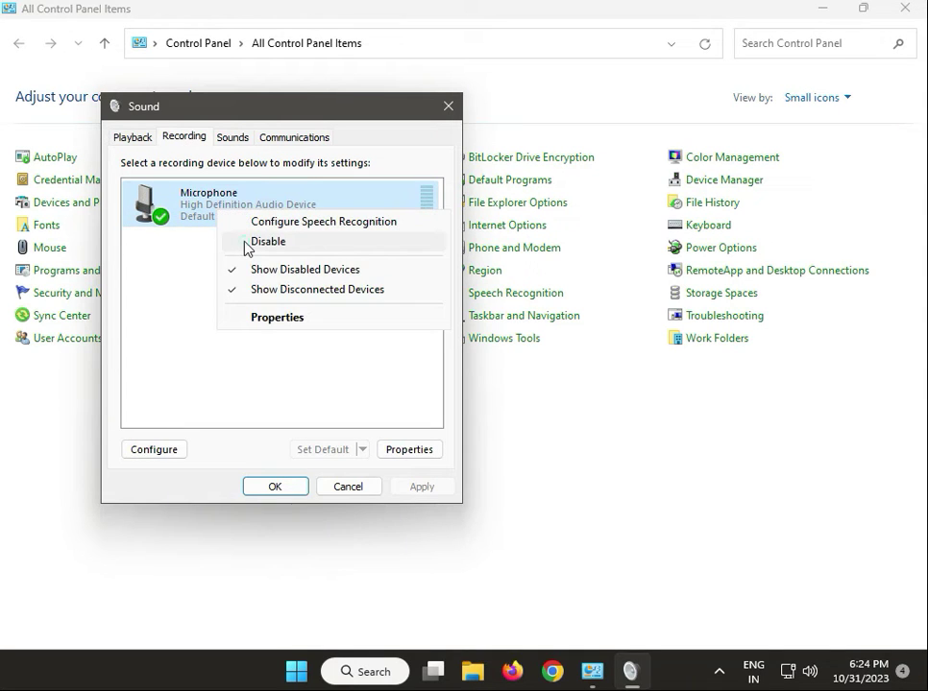
{"action": "left_click", "coordinate": [269, 241]}
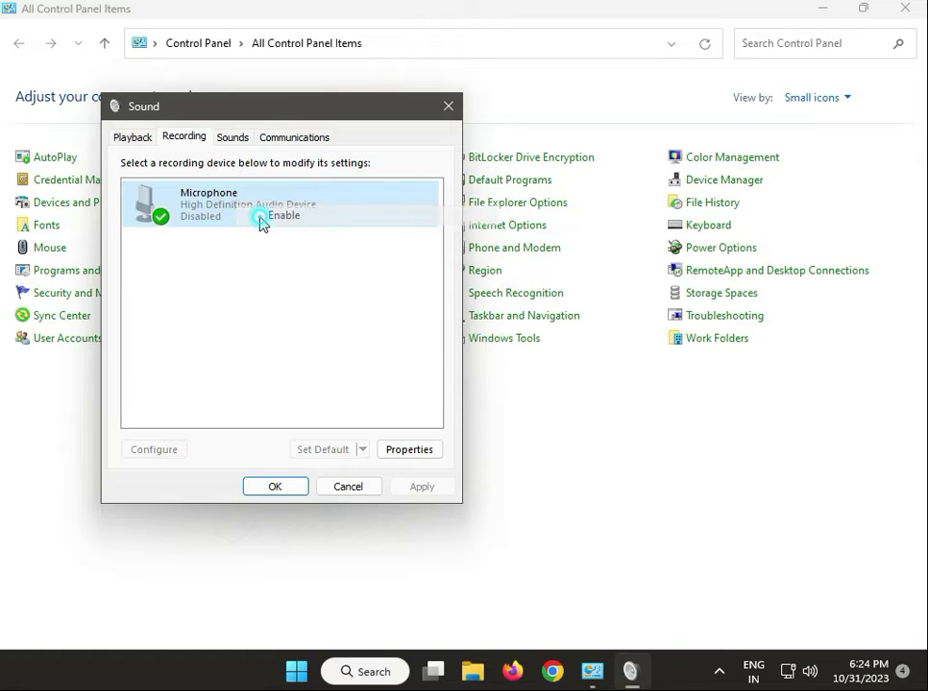
{"action": "left_click", "coordinate": [285, 215]}
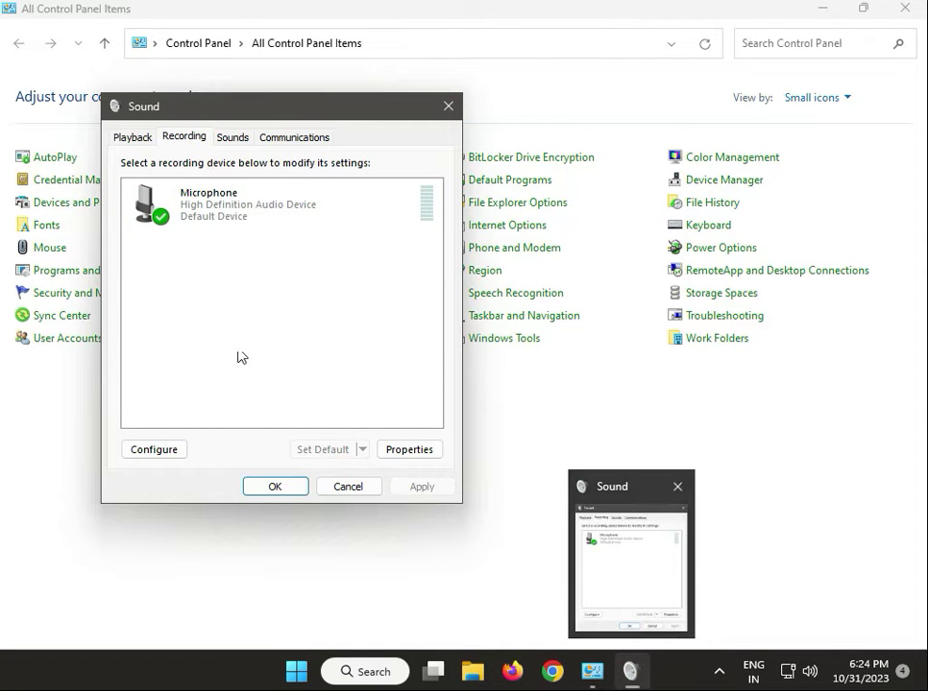
{"action": "left_click", "coordinate": [248, 203]}
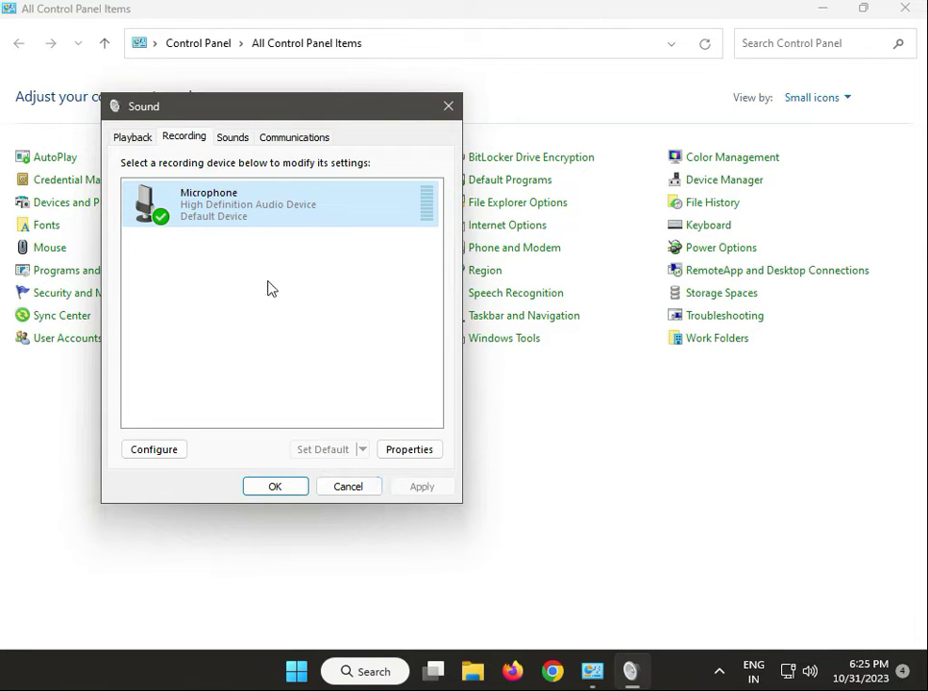
{"action": "mouse_move", "coordinate": [310, 465]}
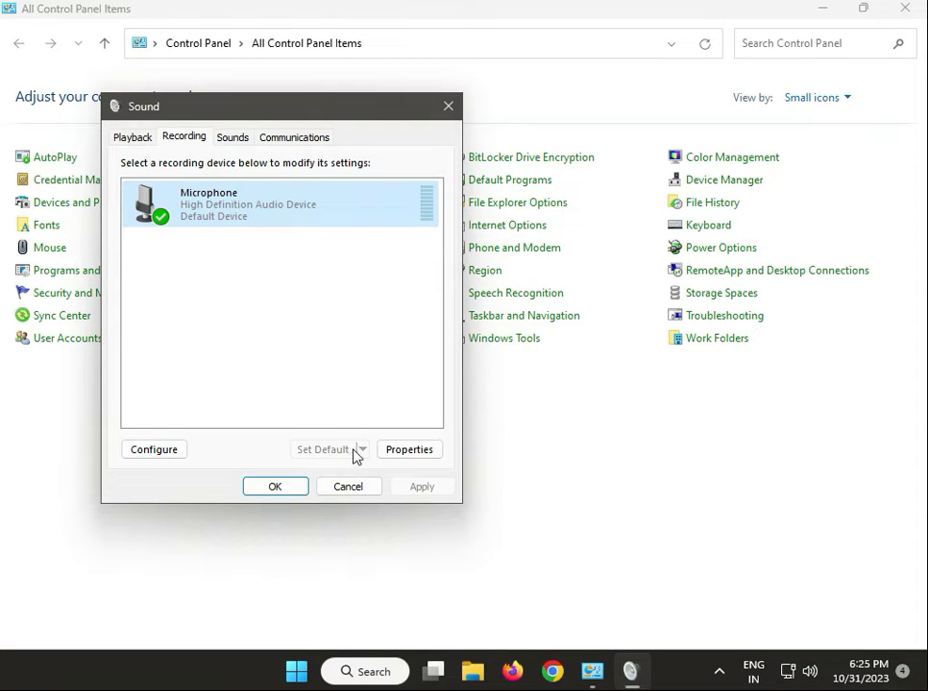
{"action": "mouse_move", "coordinate": [334, 450]}
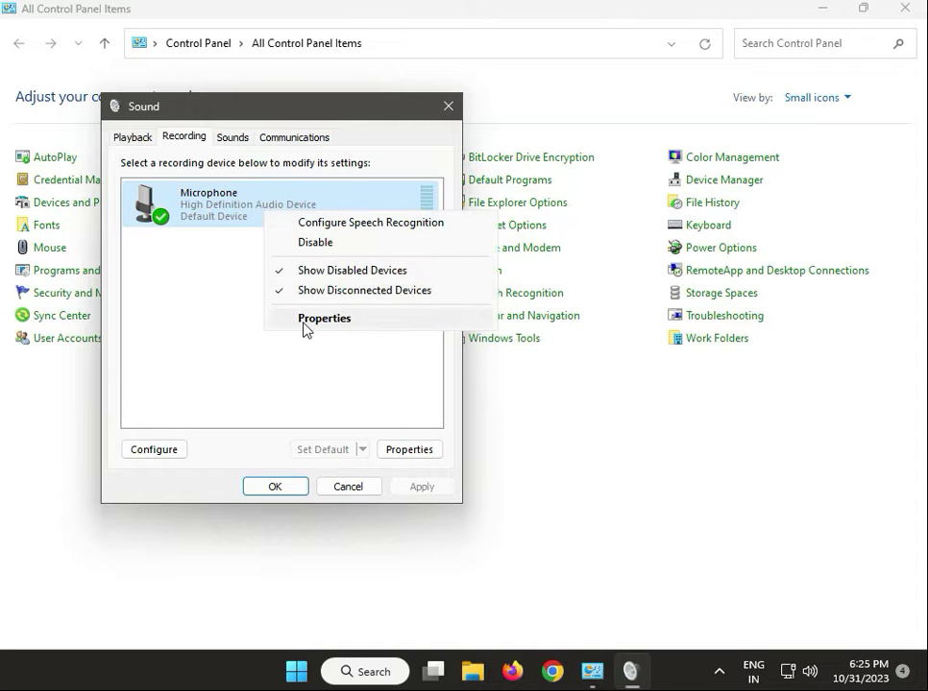
Check the Microphone's Listen, Levels and Advanced properties, confirm with OK, and close Sound
{"action": "left_click", "coordinate": [325, 317]}
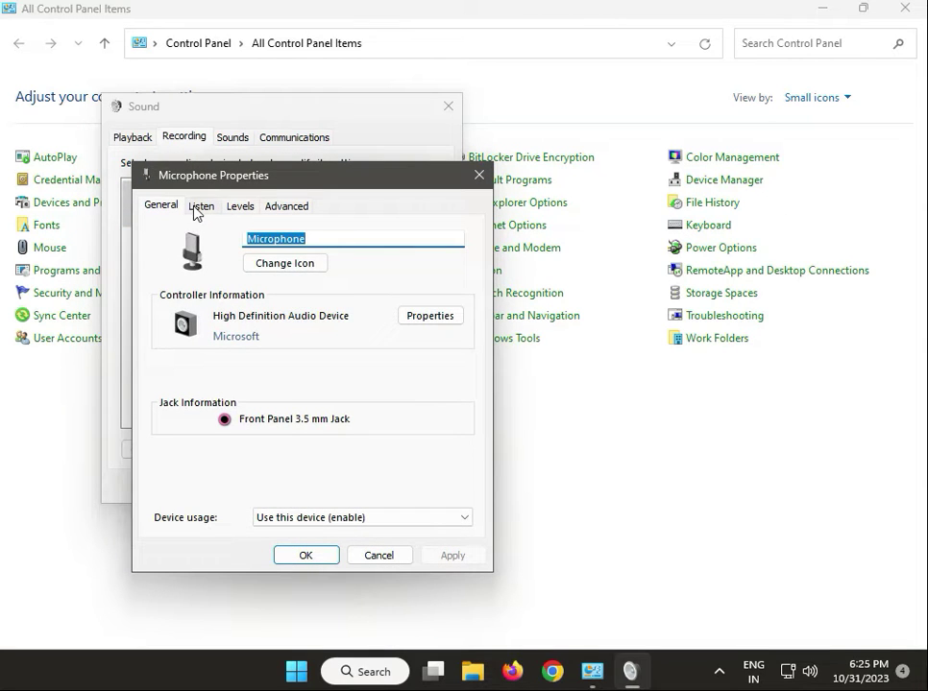
{"action": "left_click", "coordinate": [201, 205]}
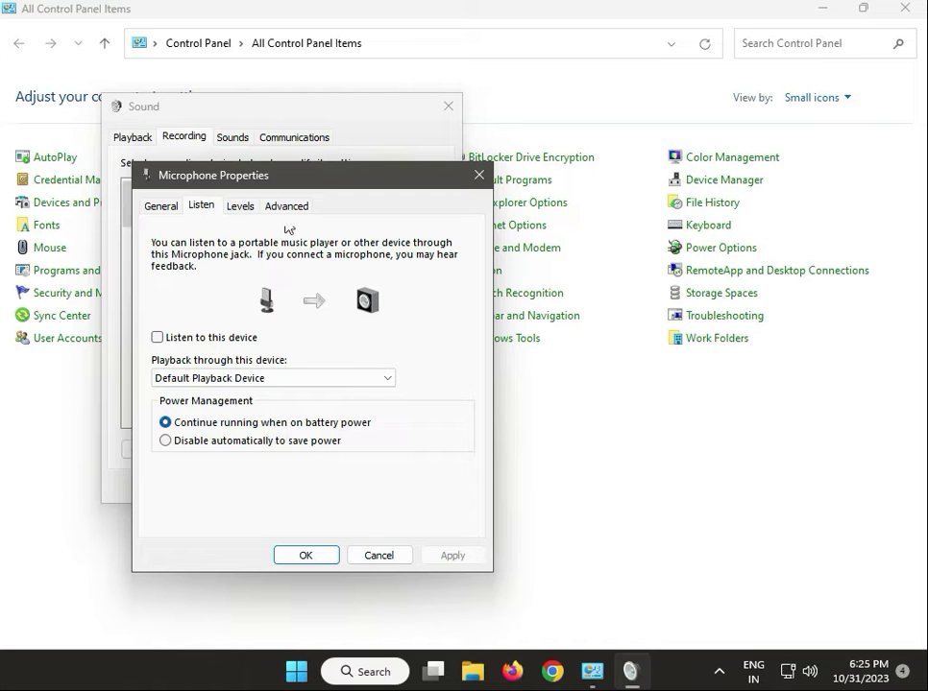
{"action": "left_click", "coordinate": [239, 205]}
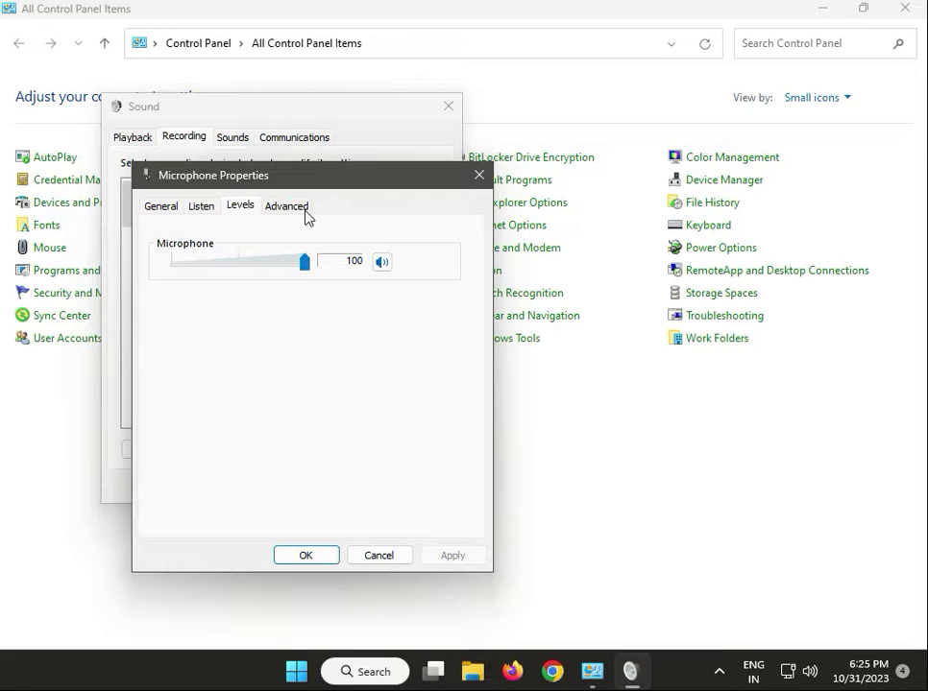
{"action": "left_click", "coordinate": [286, 204]}
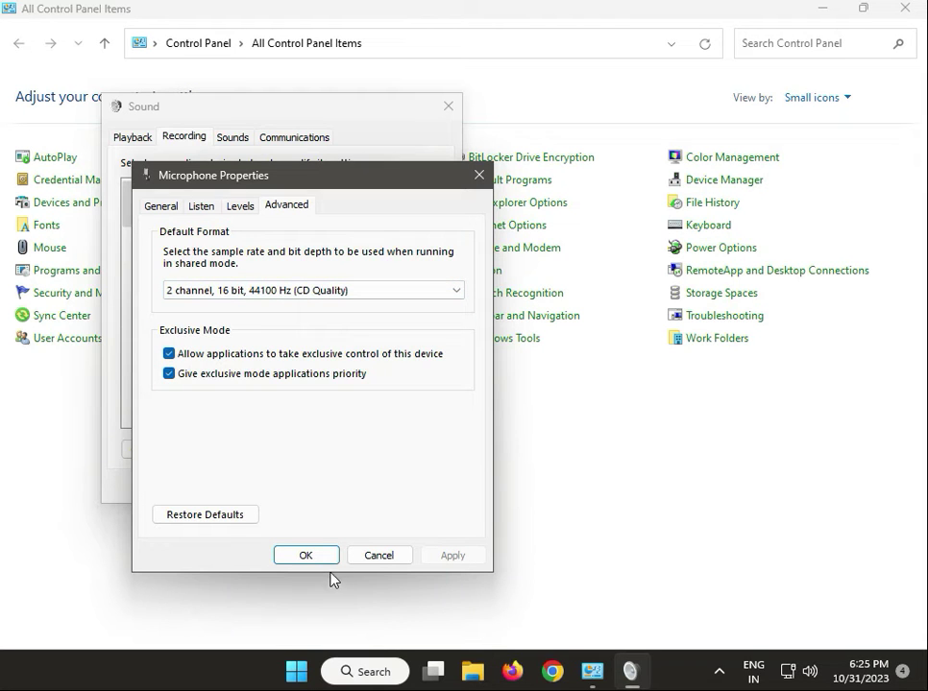
{"action": "left_click", "coordinate": [305, 555]}
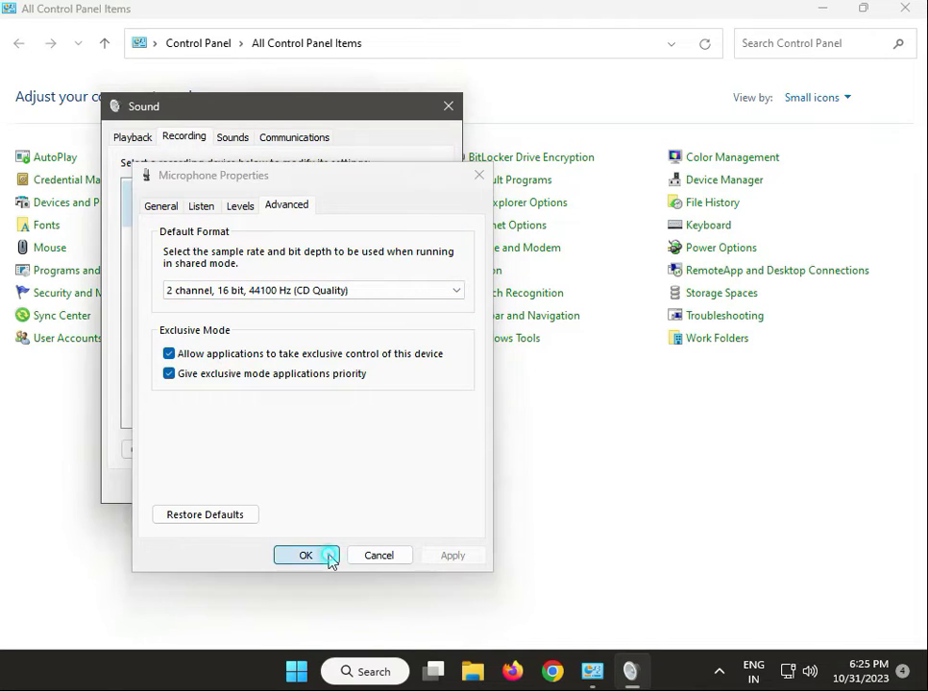
{"action": "left_click", "coordinate": [306, 555]}
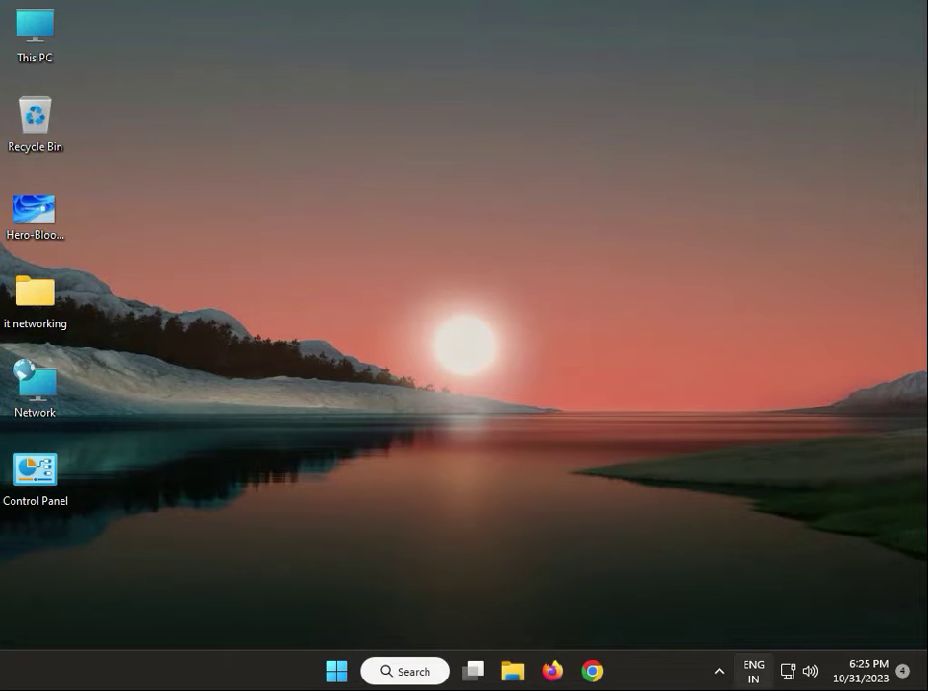
{"action": "mouse_move", "coordinate": [451, 447]}
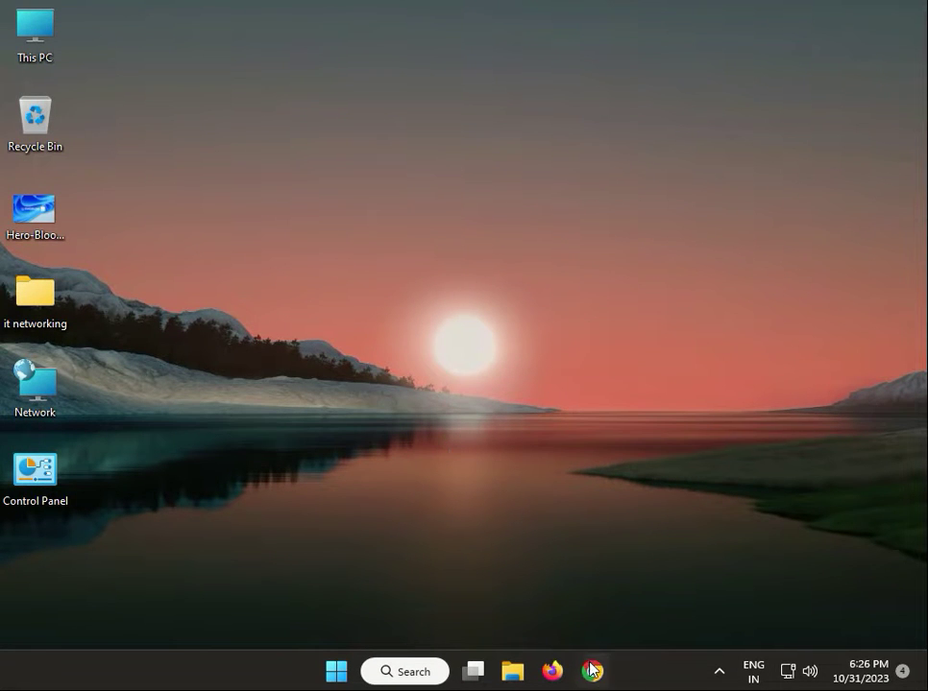
Launch Chrome and search Google for 'logitech headphone driver'
{"action": "left_click", "coordinate": [591, 670]}
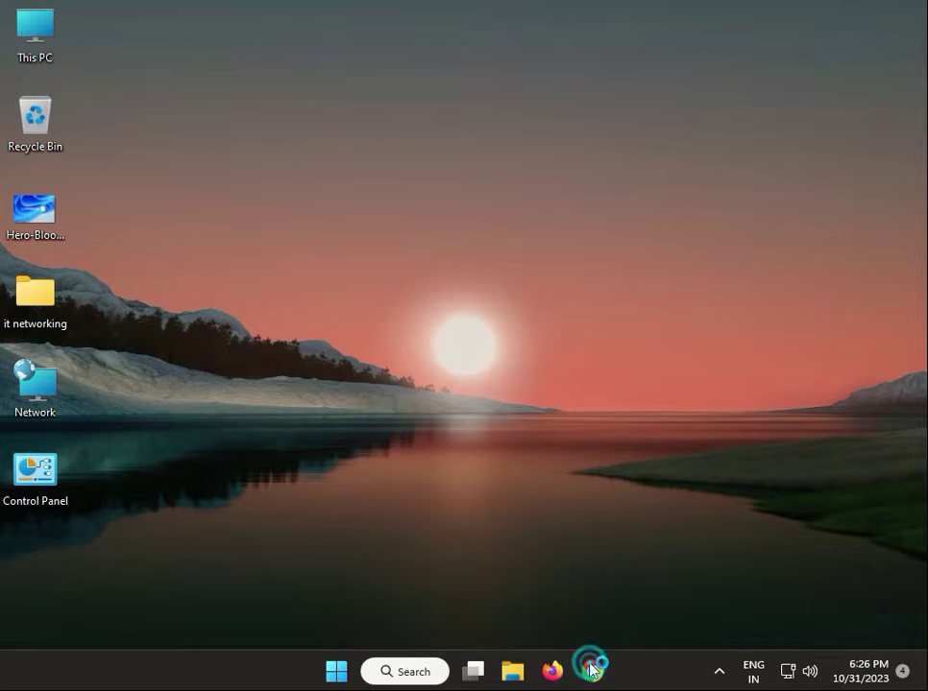
{"action": "left_click", "coordinate": [591, 671]}
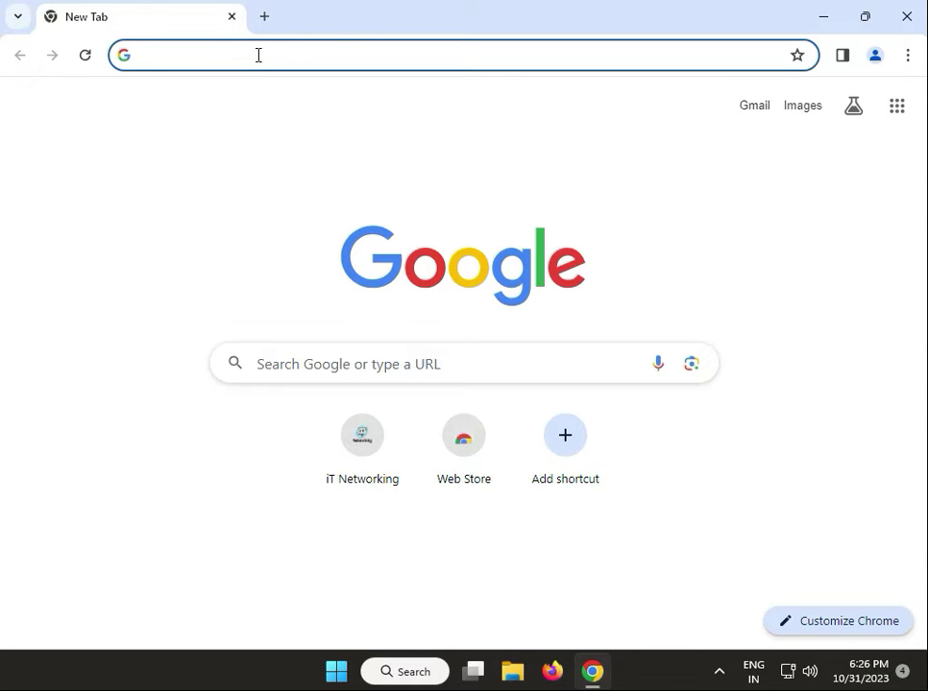
{"action": "left_click", "coordinate": [257, 55]}
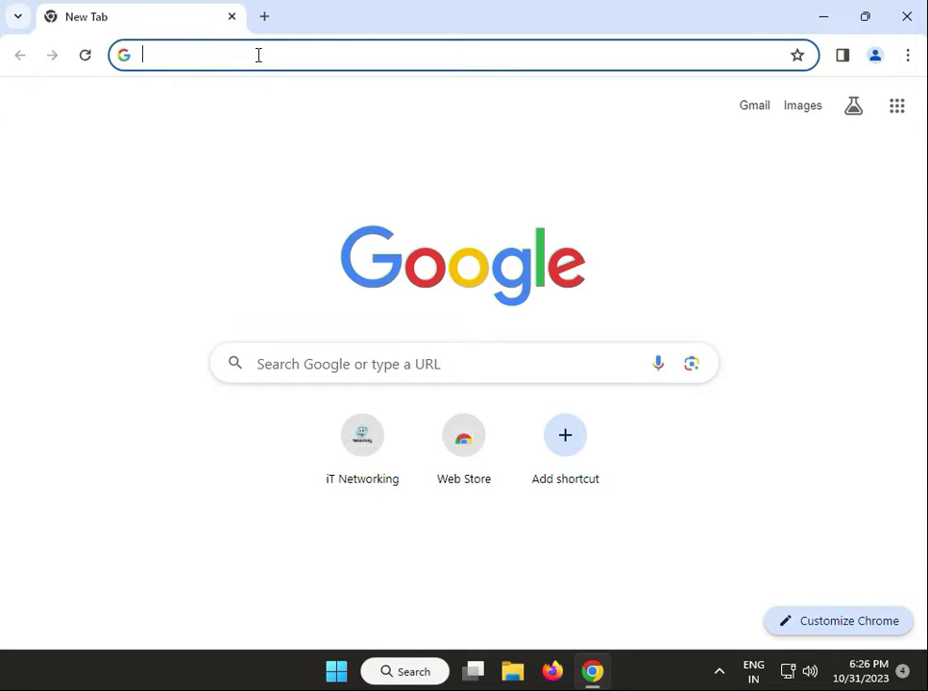
{"action": "type", "text": "logi"}
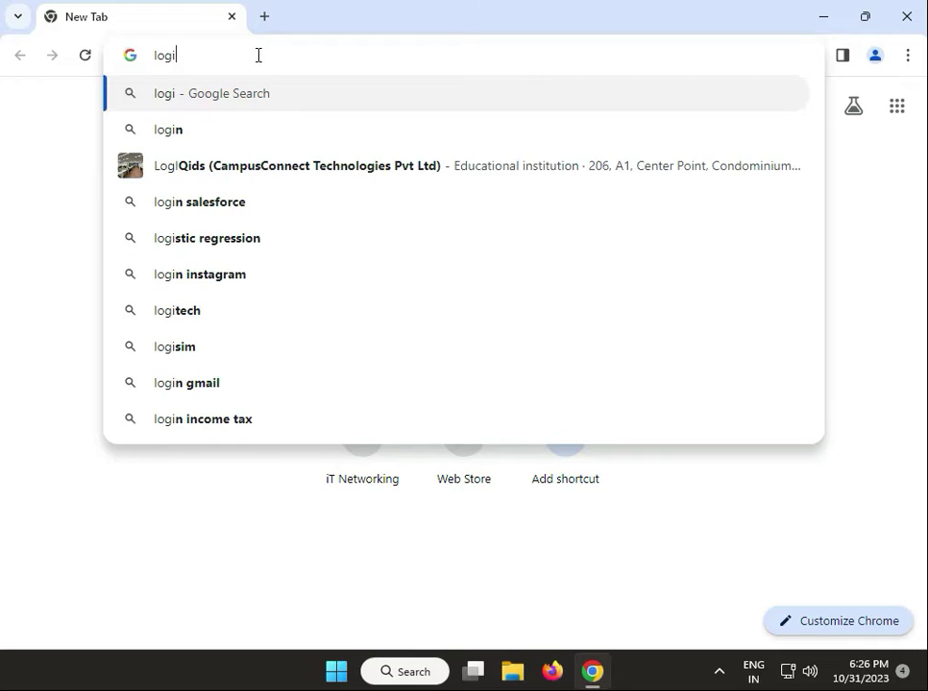
{"action": "type", "text": "tech"}
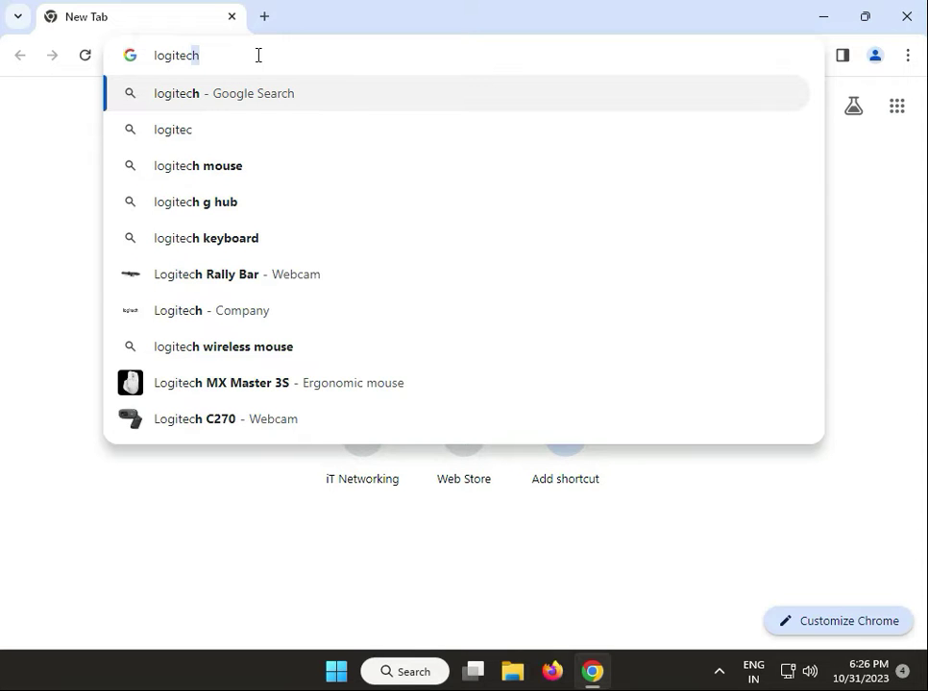
{"action": "type", "text": "\" \""}
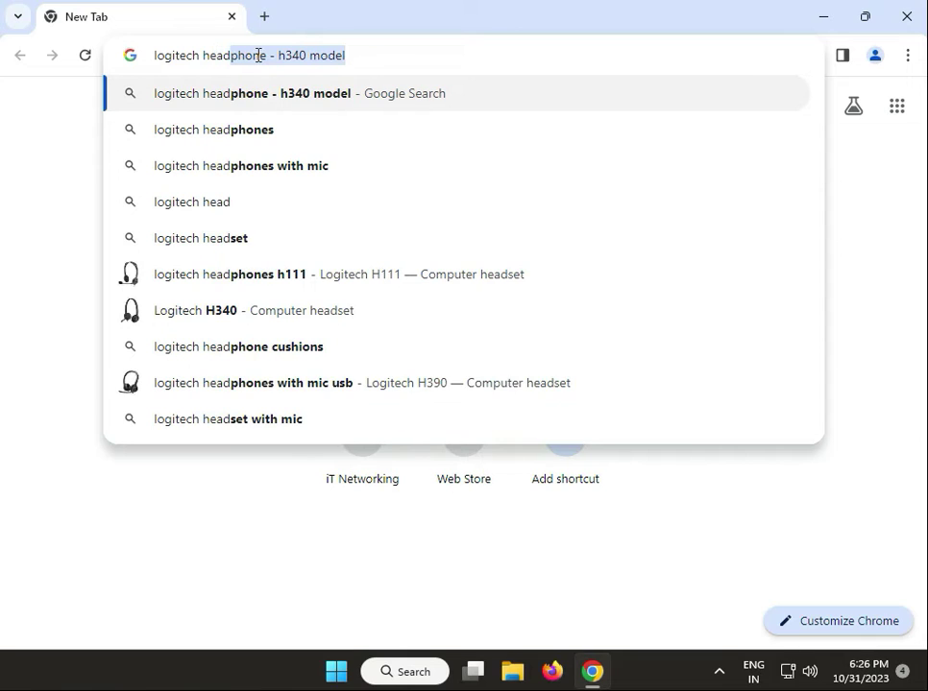
{"action": "key", "text": "BackSpace"}
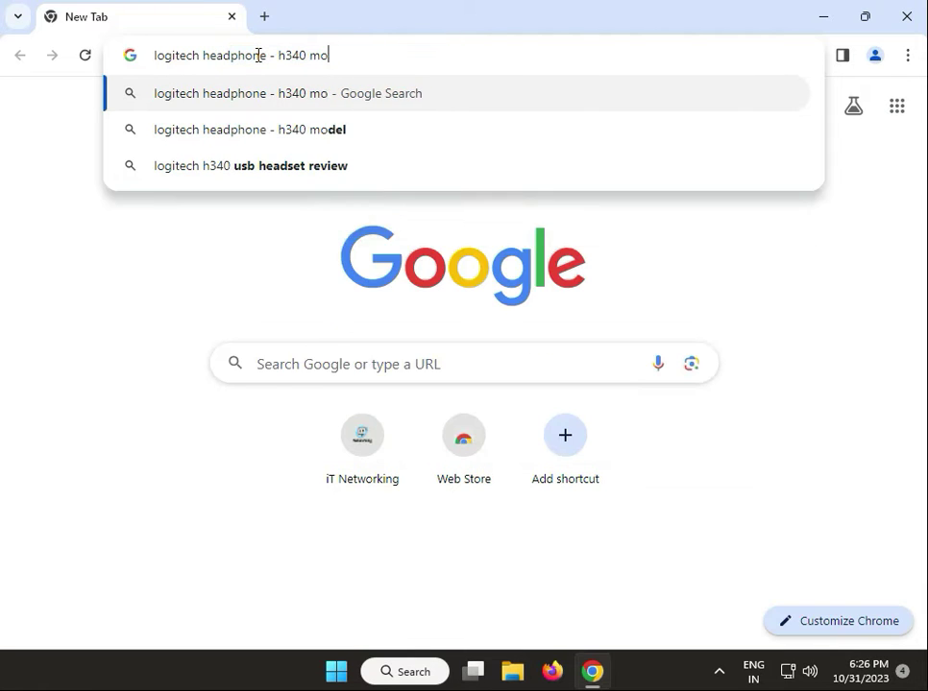
{"action": "key", "text": "Backspace"}
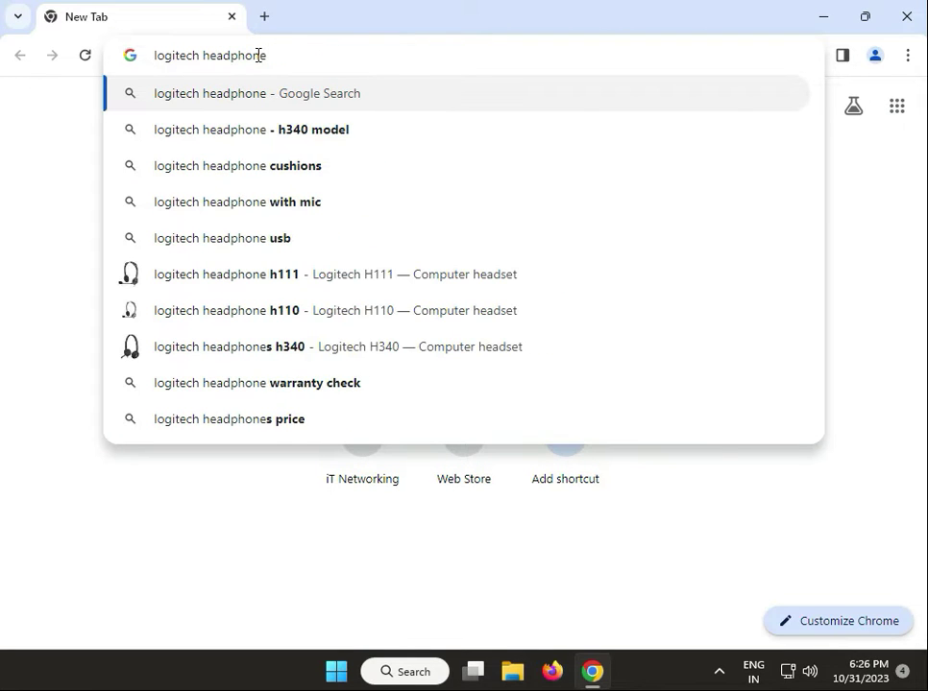
{"action": "type", "text": "driver&rlz=1C1JJTC_enIN1076IN1077&oq=logitech+headphone+d..."}
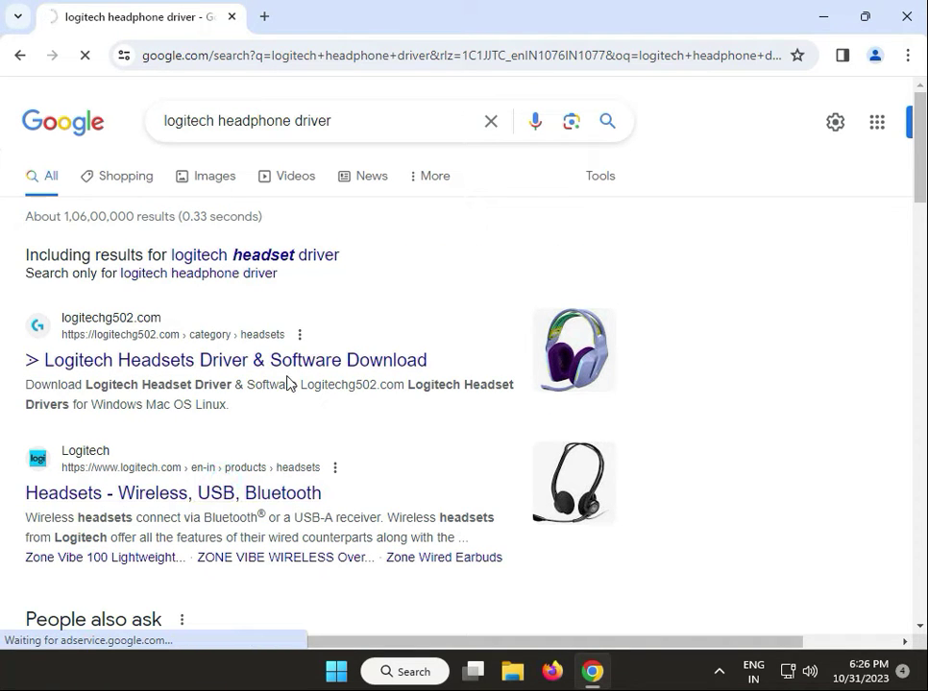
Open the Logitech 'Headsets - Wireless, USB, Bluetooth' result and scroll through the models
{"action": "left_click", "coordinate": [174, 493]}
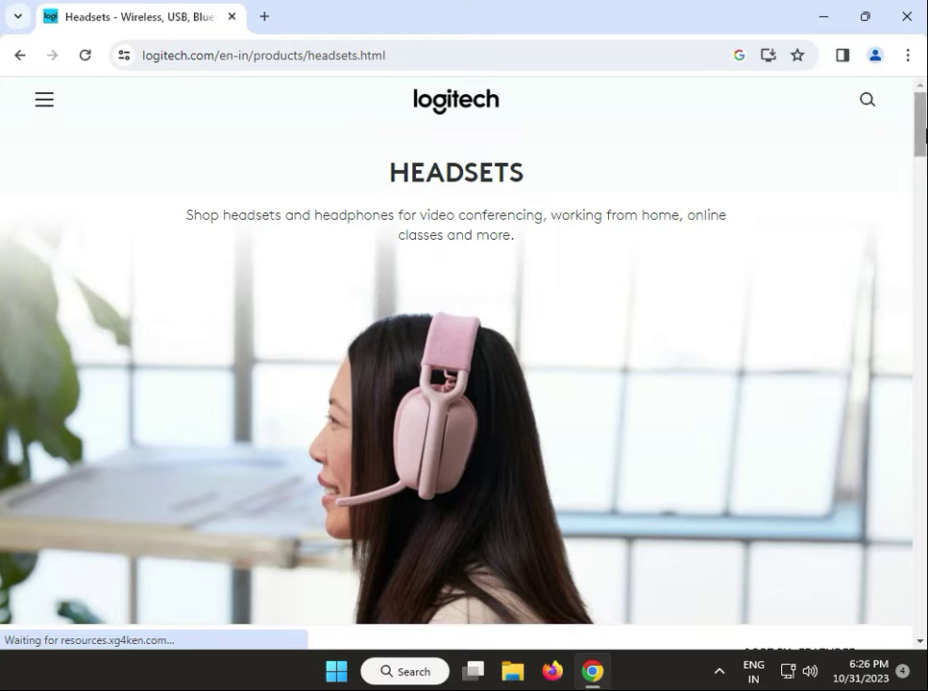
{"action": "scroll", "scroll_direction": "down", "scroll_amount": 3}
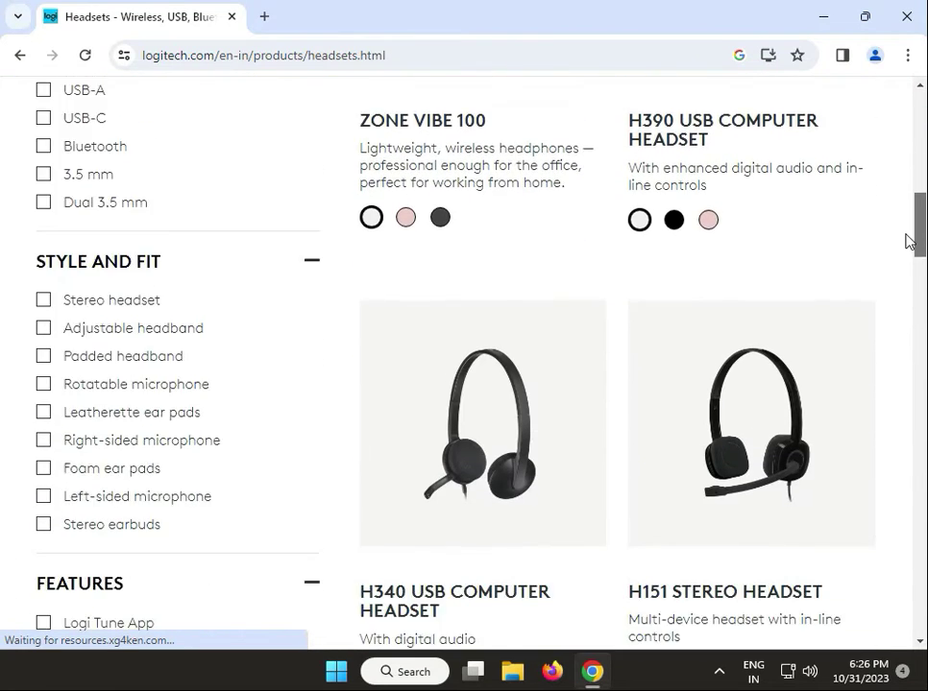
{"action": "scroll", "scroll_direction": "down", "scroll_amount": 3}
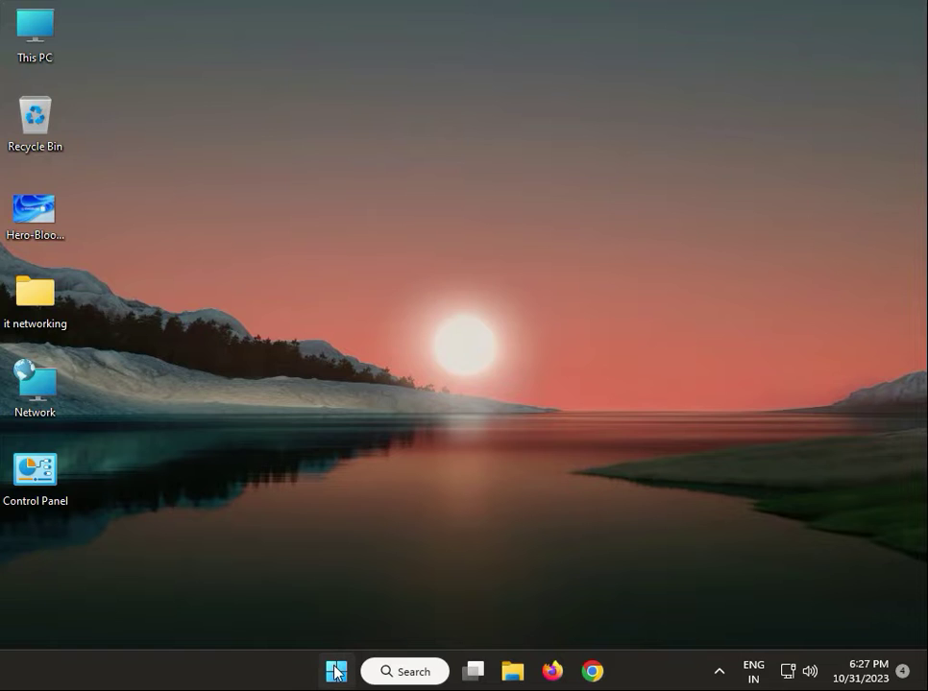
Open Windows Settings to Privacy & security and scroll to the microphone options
{"action": "left_click", "coordinate": [335, 671]}
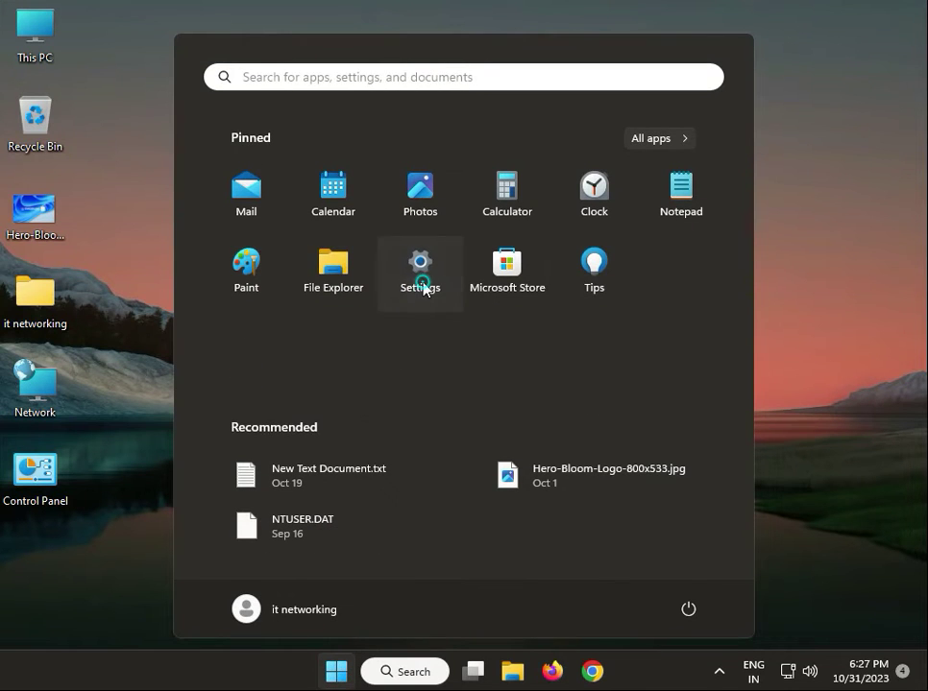
{"action": "left_click", "coordinate": [420, 261]}
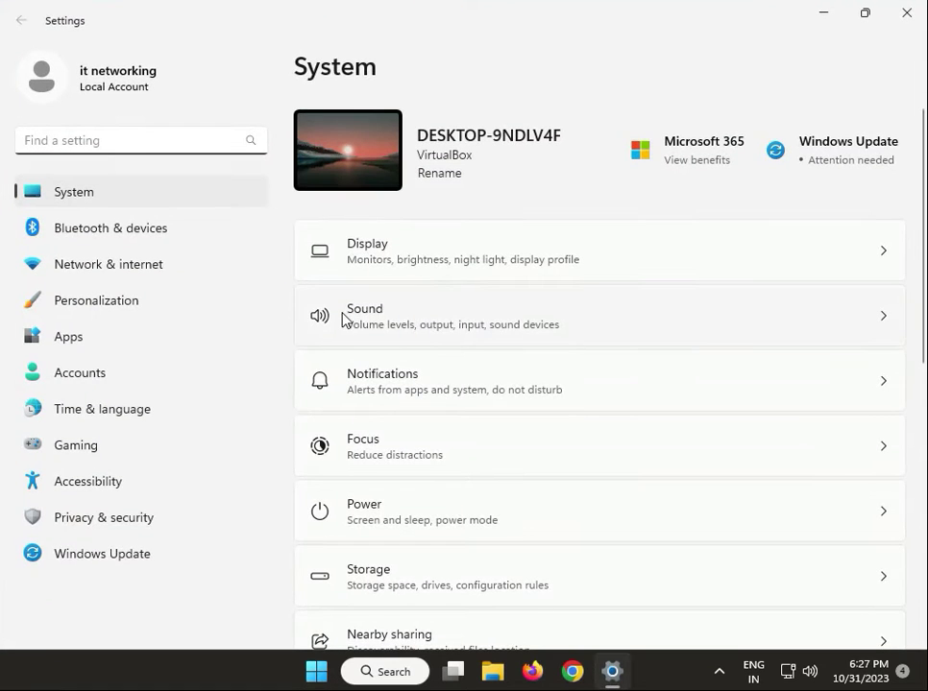
{"action": "mouse_move", "coordinate": [187, 300]}
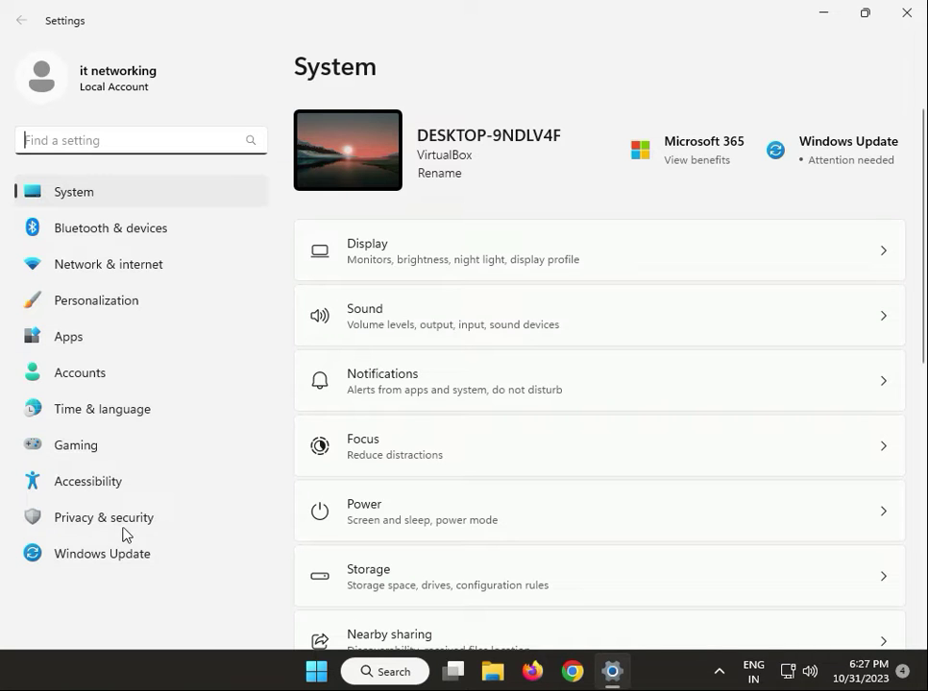
{"action": "left_click", "coordinate": [104, 518]}
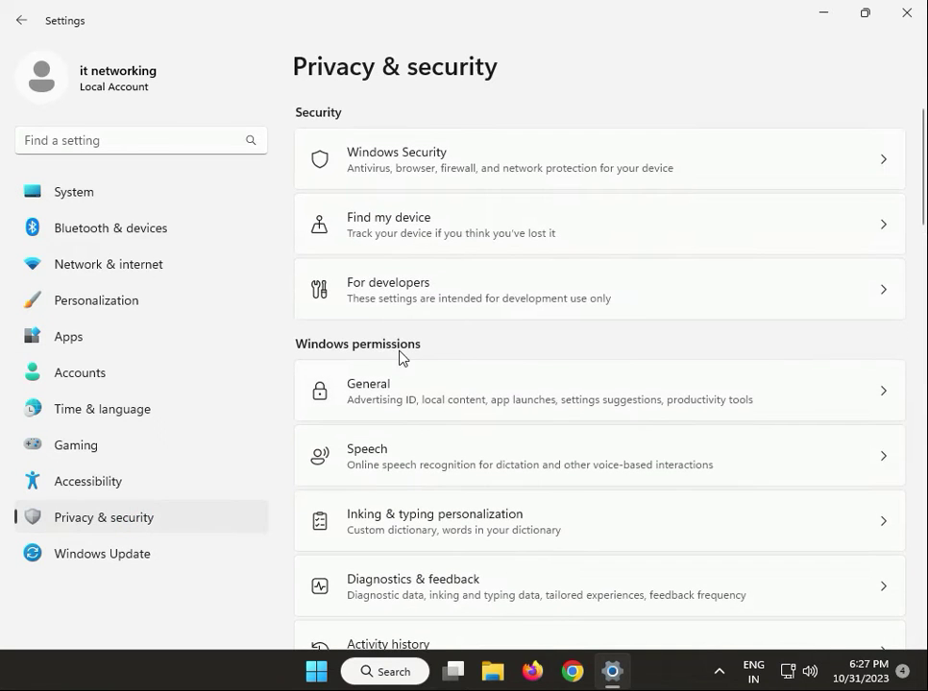
{"action": "mouse_move", "coordinate": [547, 365]}
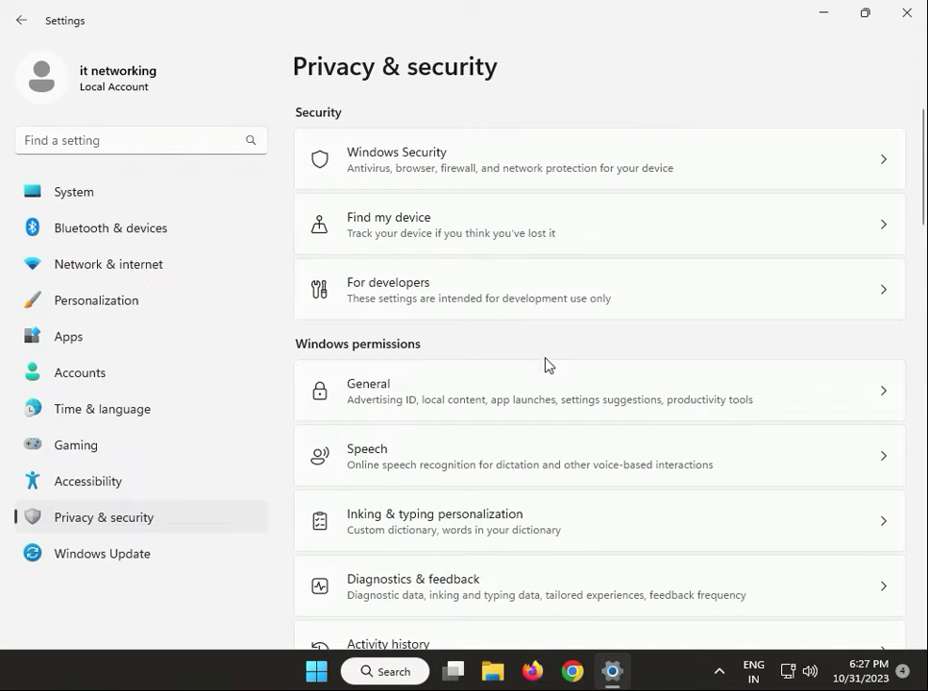
{"action": "mouse_move", "coordinate": [545, 437]}
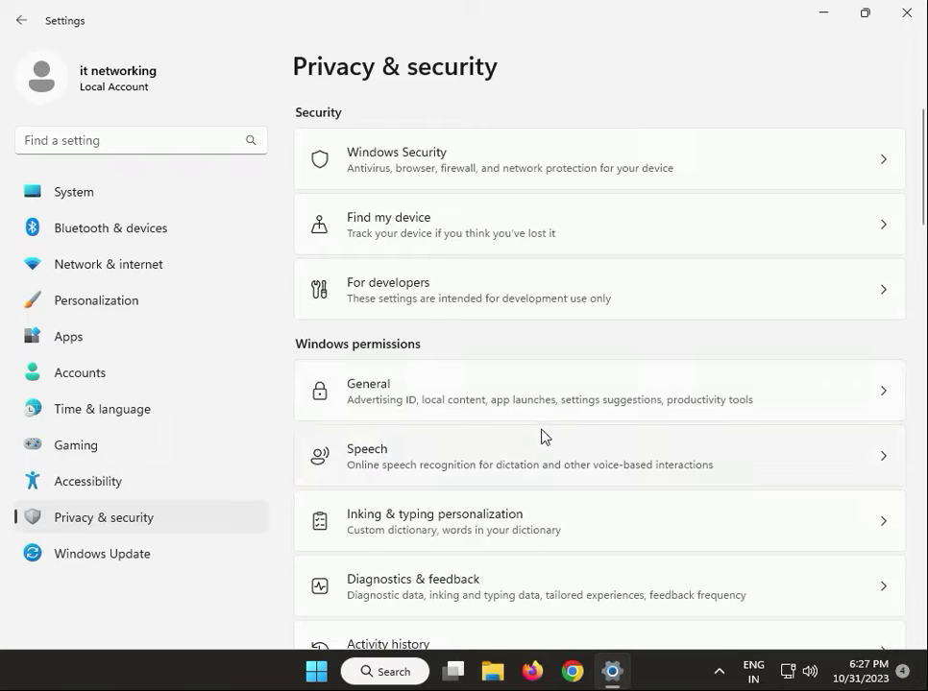
{"action": "scroll", "scroll_direction": "down", "scroll_amount": 3}
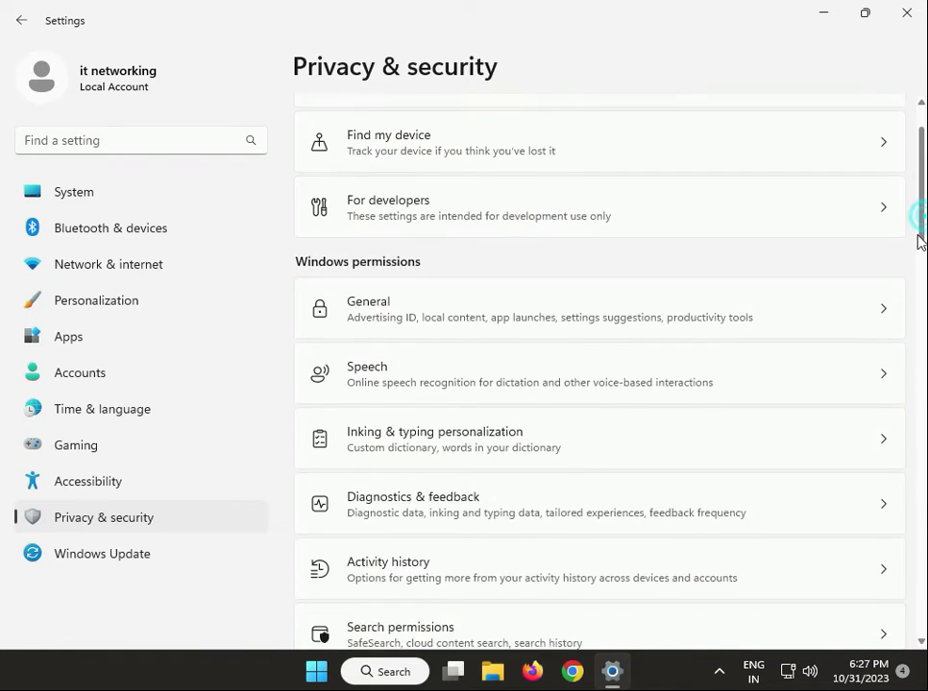
{"action": "scroll", "scroll_direction": "down", "scroll_amount": 3}
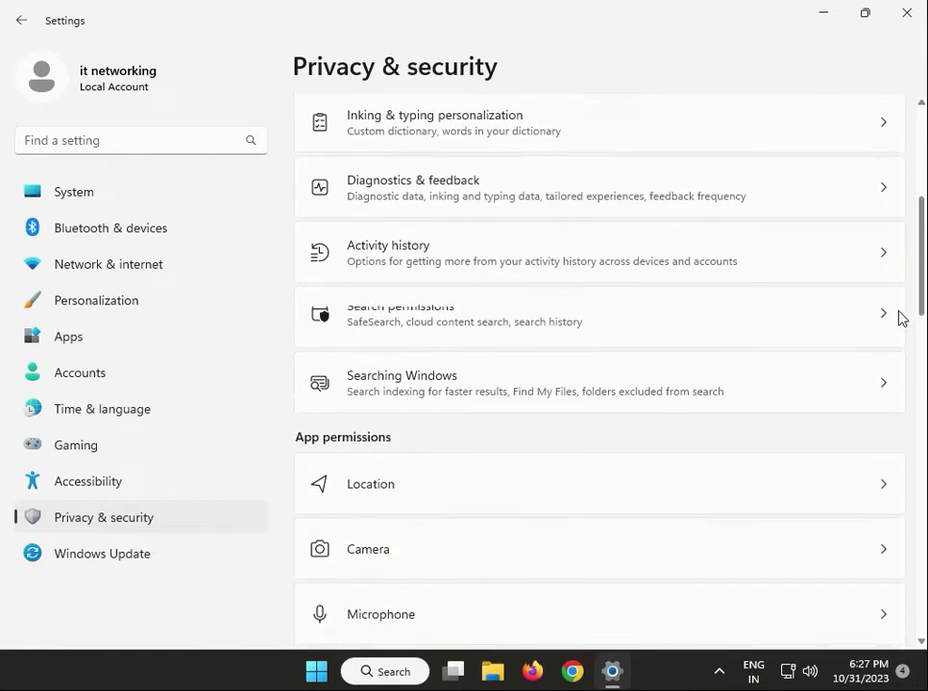
{"action": "scroll", "scroll_direction": "down", "scroll_amount": 3}
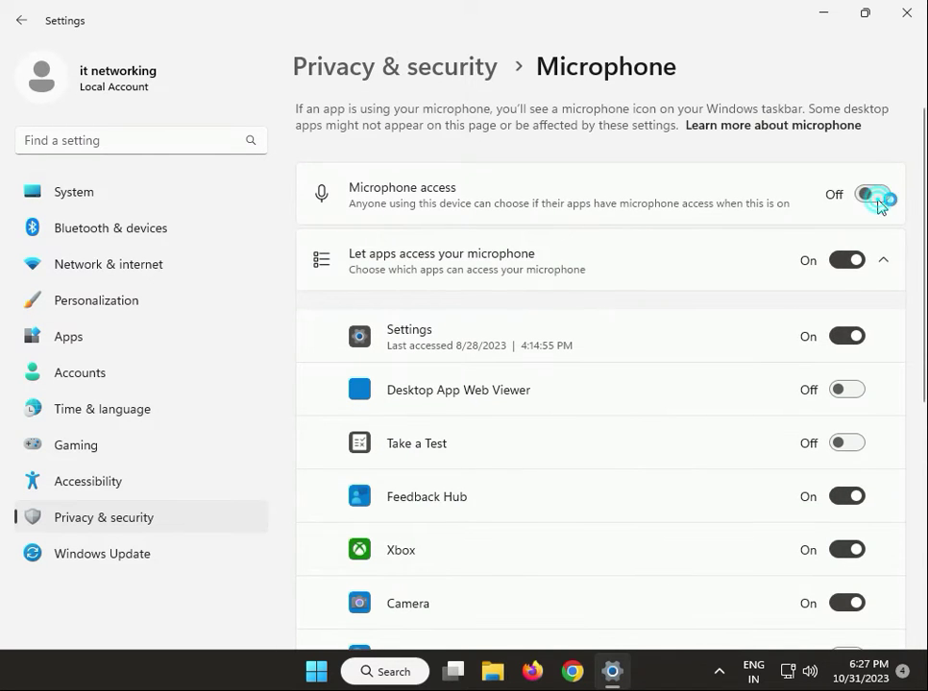
Turn on microphone access for Desktop App Web Viewer, WhatsApp and WhatsApp Beta, then close Settings
{"action": "left_click", "coordinate": [872, 194]}
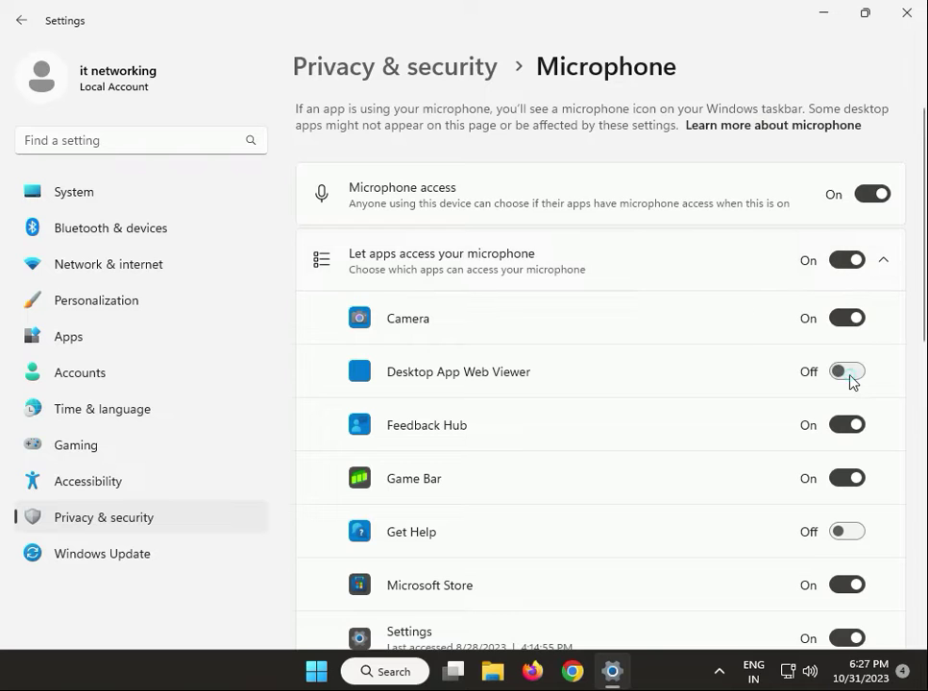
{"action": "left_click", "coordinate": [846, 372]}
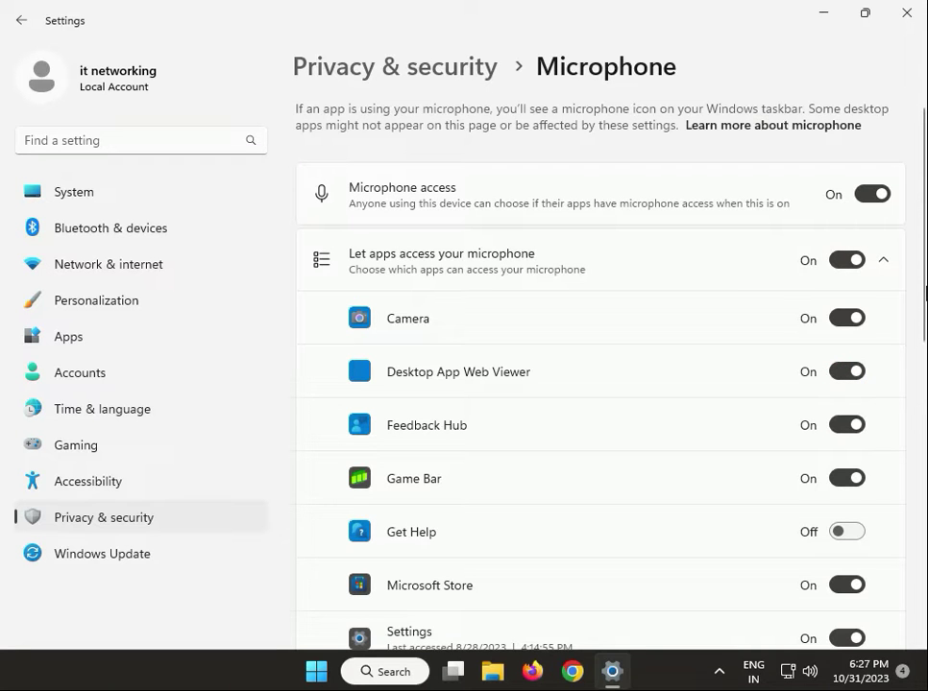
{"action": "scroll", "scroll_direction": "down", "scroll_amount": 3}
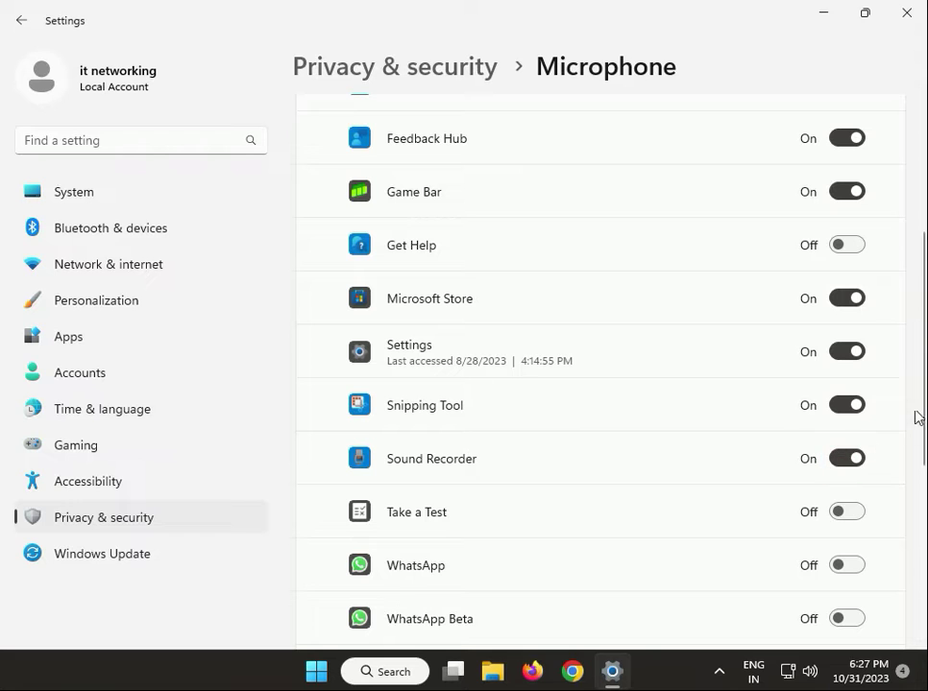
{"action": "scroll", "scroll_direction": "down", "scroll_amount": 3}
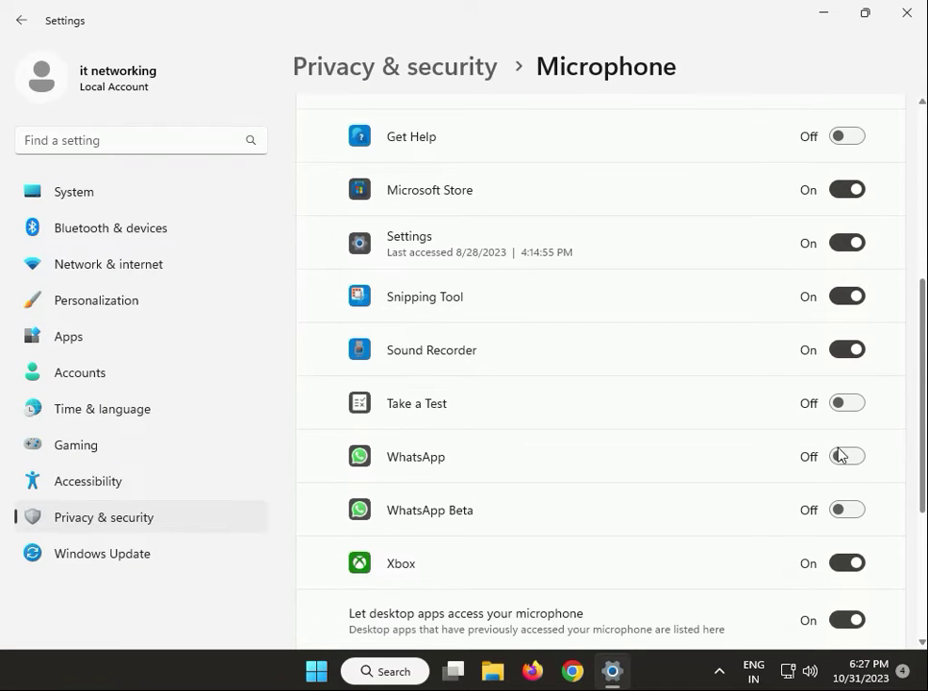
{"action": "left_click", "coordinate": [846, 456]}
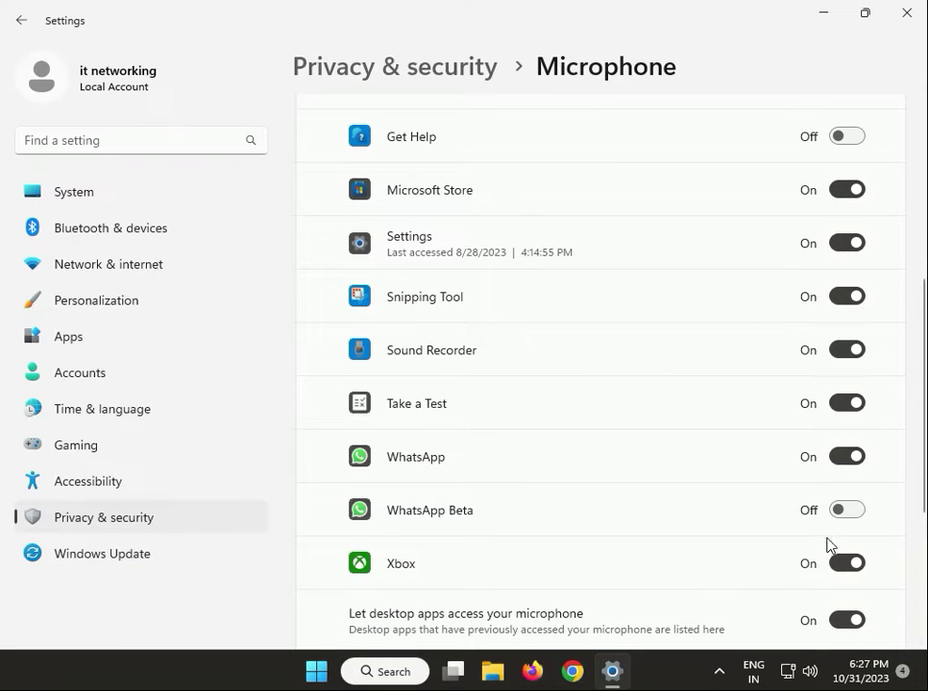
{"action": "left_click", "coordinate": [846, 510]}
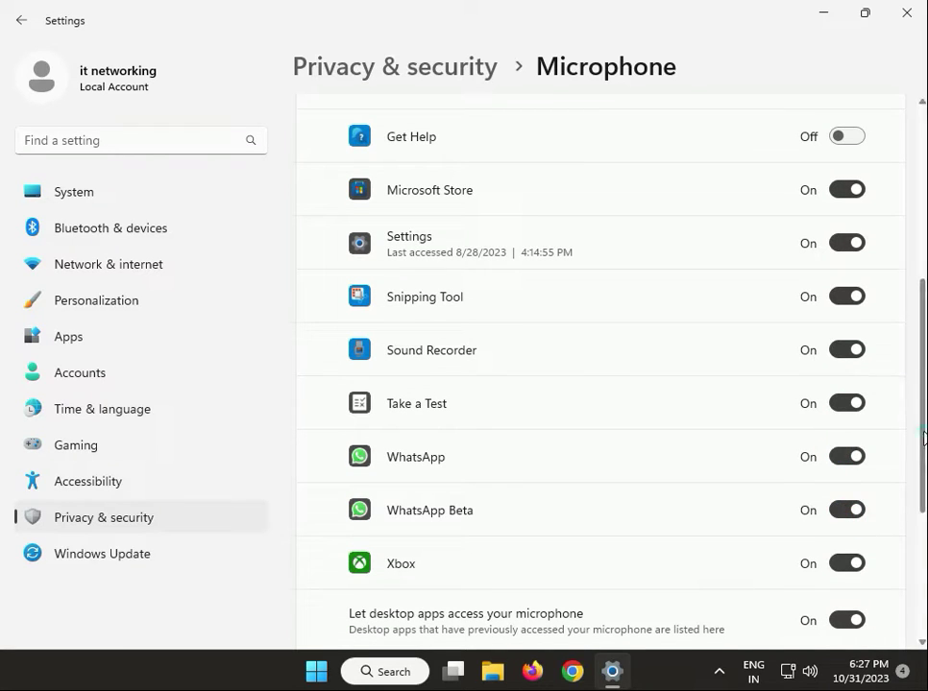
{"action": "scroll", "scroll_direction": "down", "scroll_amount": 3}
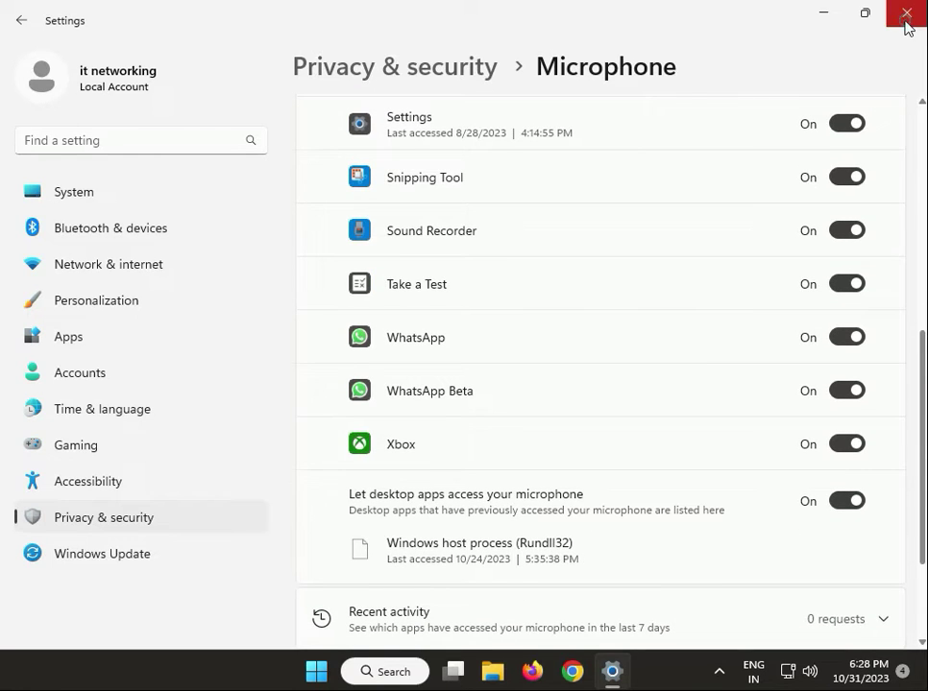
{"action": "left_click", "coordinate": [904, 14]}
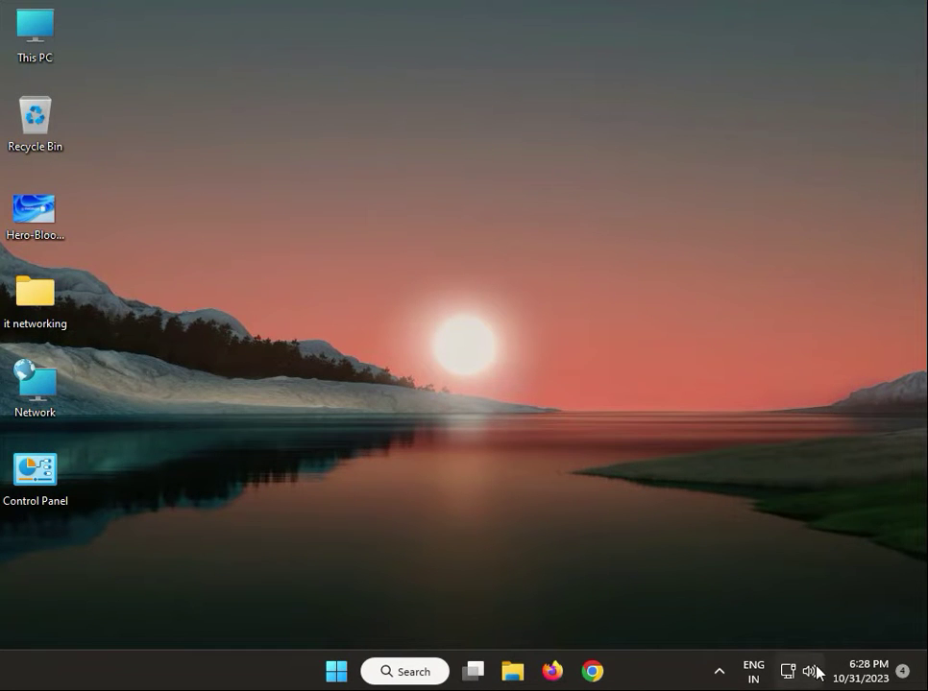
{"action": "right_click", "coordinate": [810, 671]}
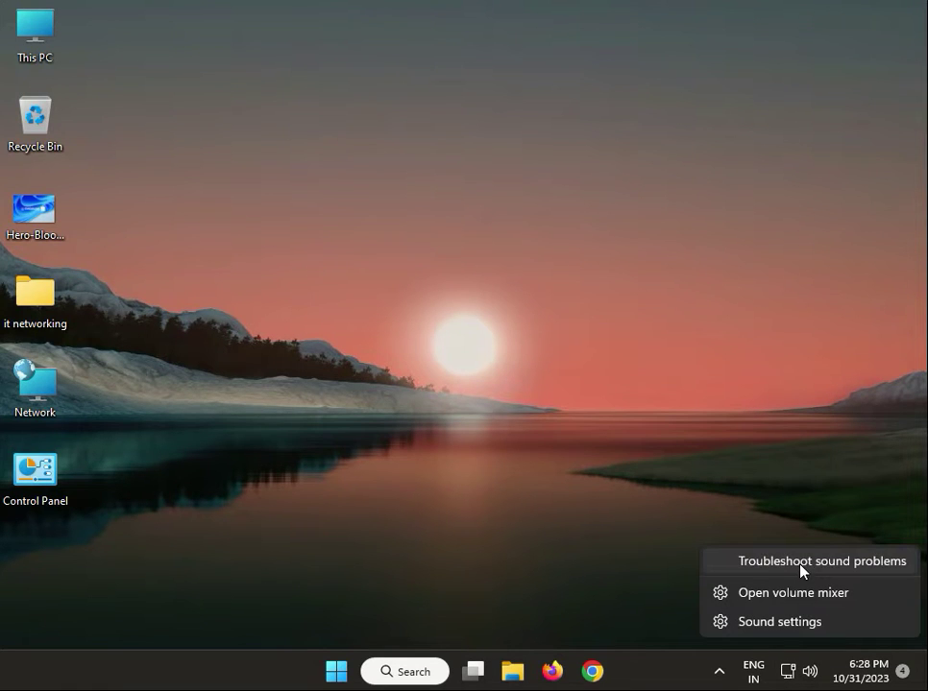
{"action": "mouse_move", "coordinate": [824, 567]}
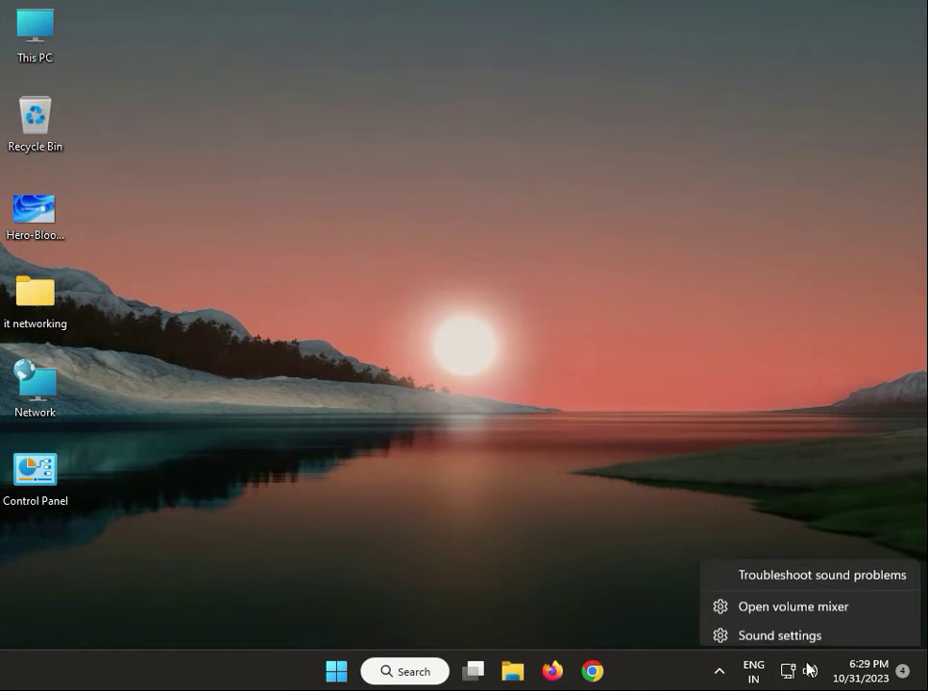
{"action": "left_click", "coordinate": [792, 606]}
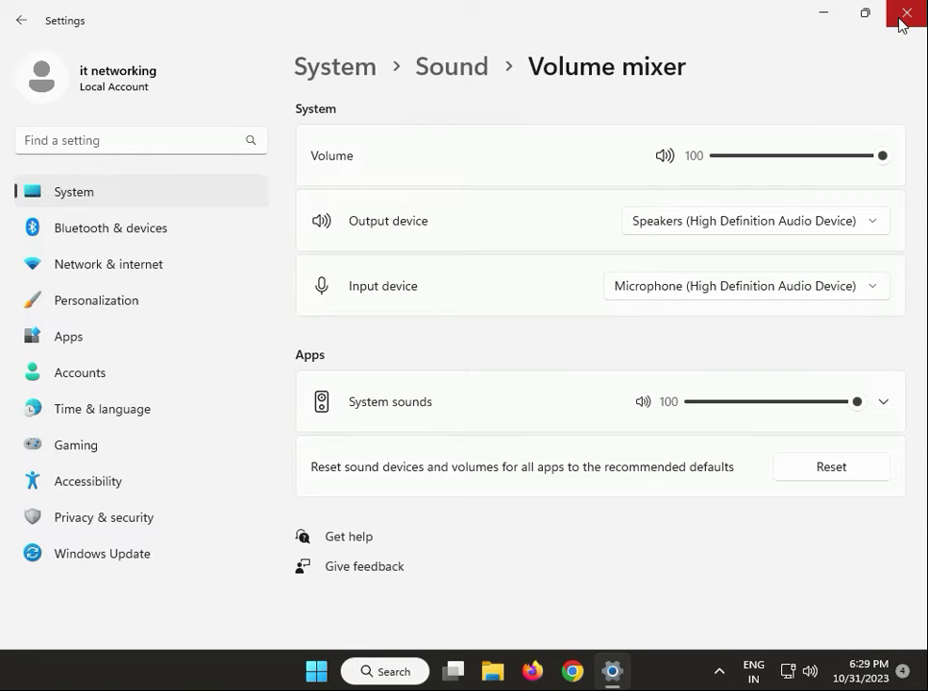
{"action": "left_click", "coordinate": [904, 13]}
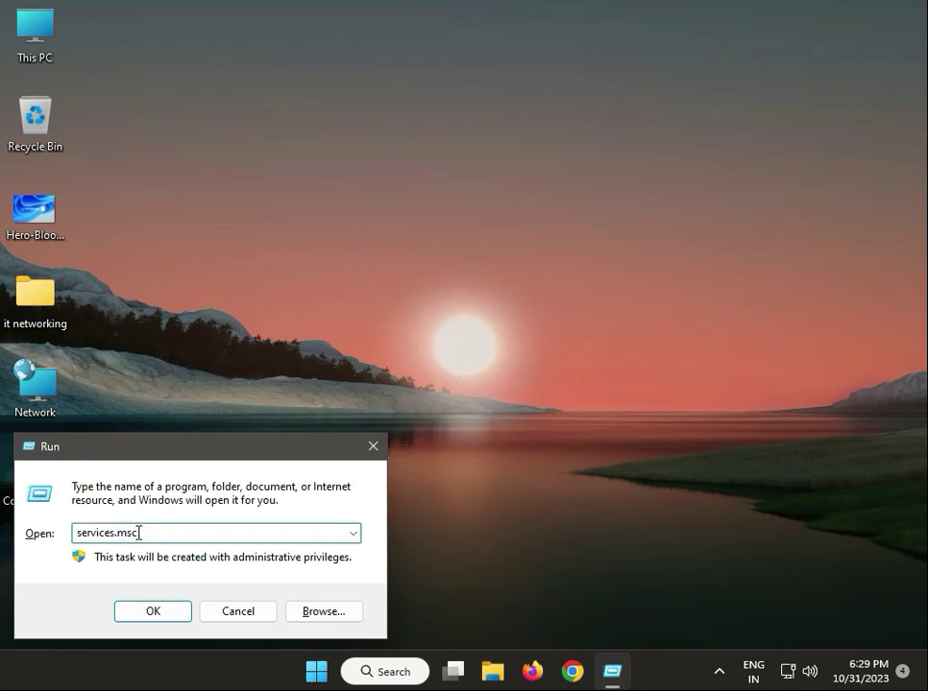
Restart the Windows Audio service in Services, then close the Services window
{"action": "left_click", "coordinate": [152, 611]}
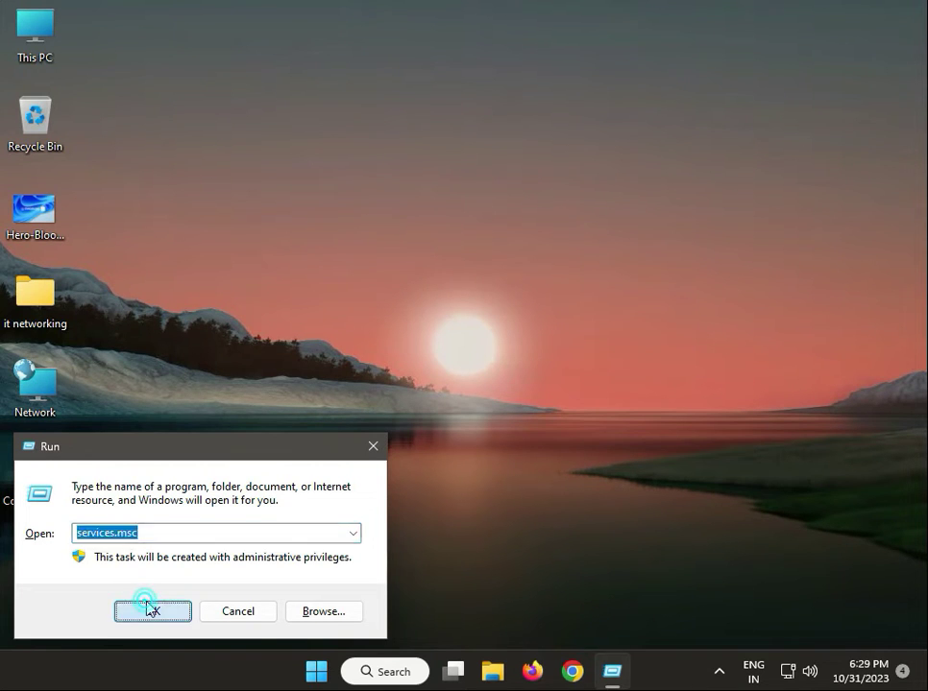
{"action": "left_click", "coordinate": [151, 612]}
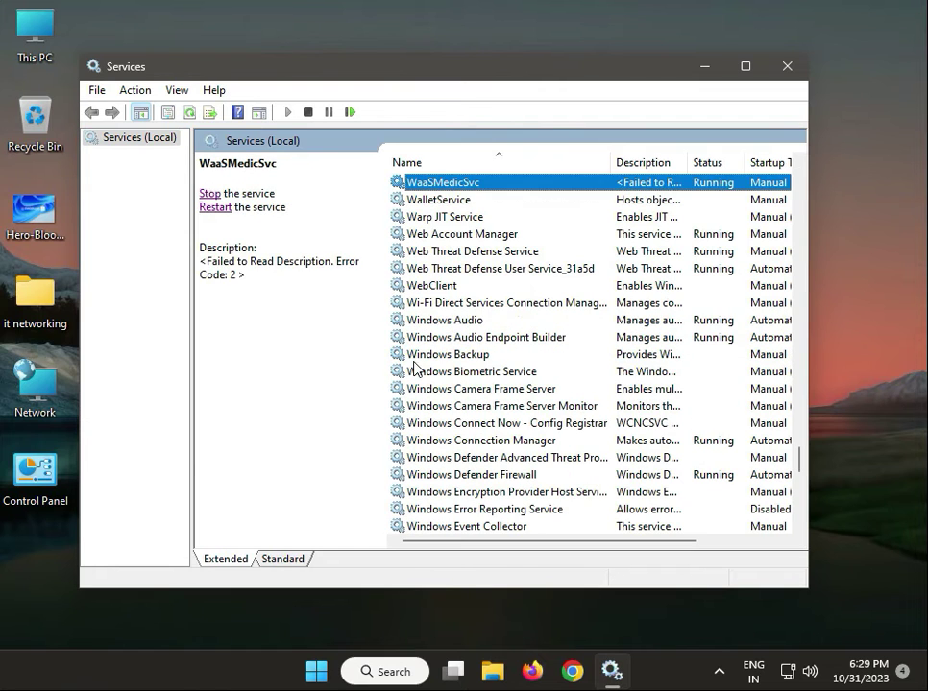
{"action": "left_click", "coordinate": [445, 319]}
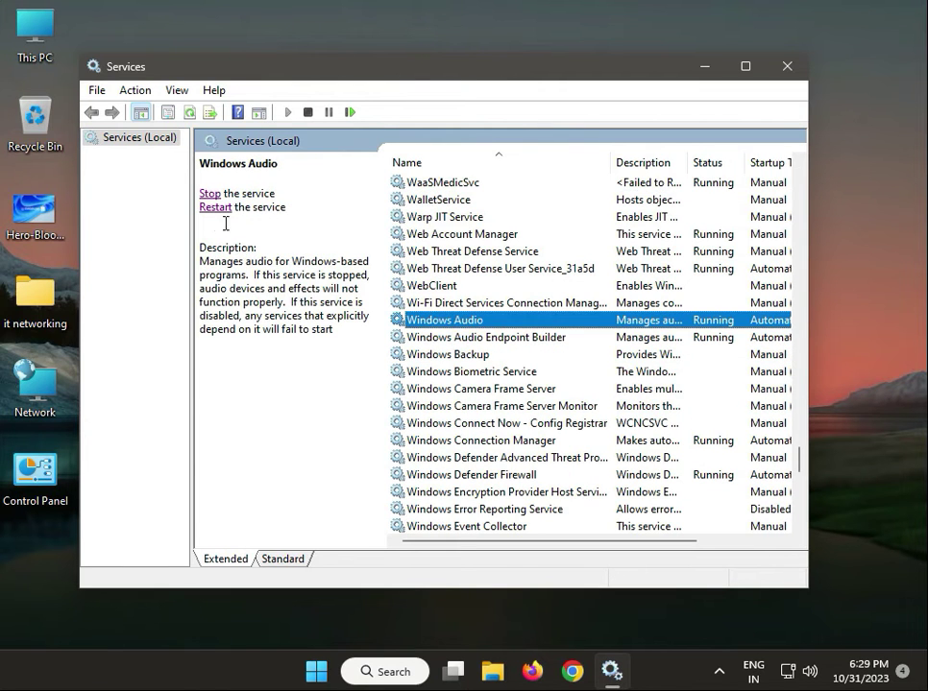
{"action": "left_click", "coordinate": [216, 206]}
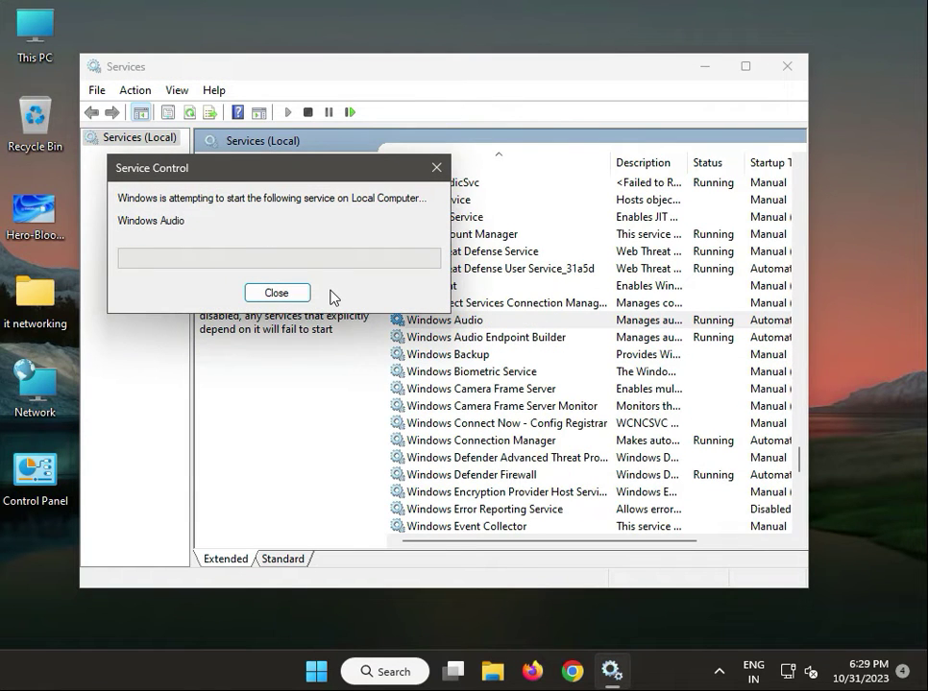
{"action": "left_click", "coordinate": [276, 292]}
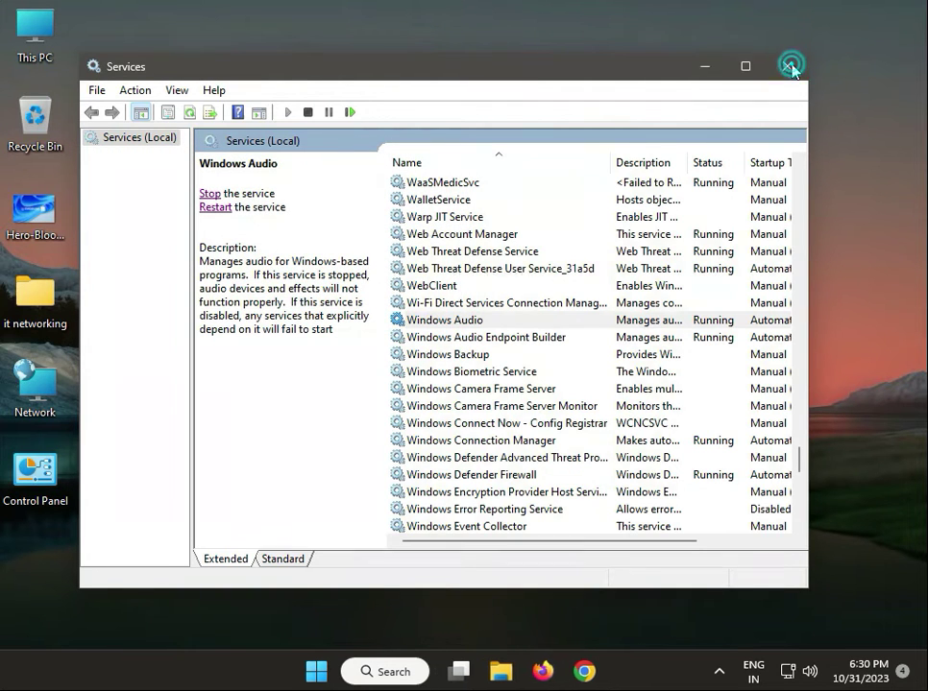
{"action": "left_click", "coordinate": [790, 65]}
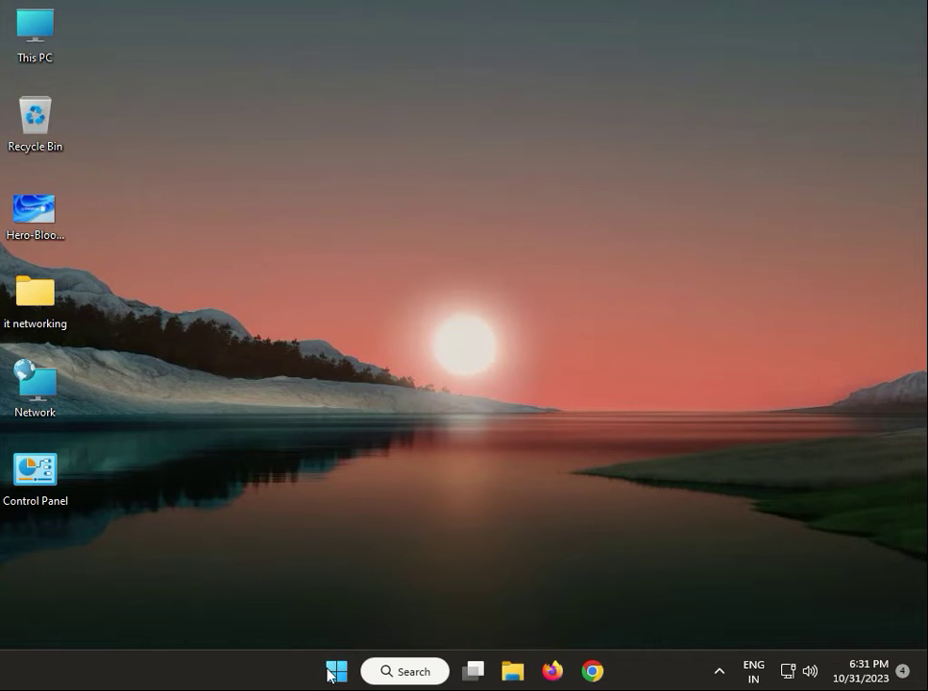
Open Device Manager via Win+X and disable the High Definition Audio Device
{"action": "right_click", "coordinate": [335, 671]}
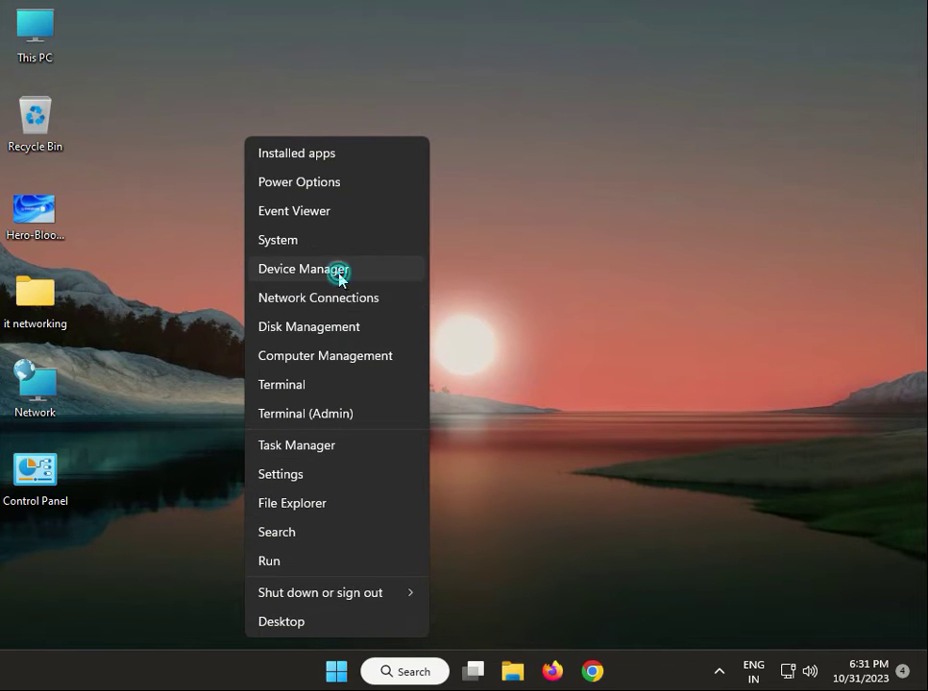
{"action": "left_click", "coordinate": [302, 268]}
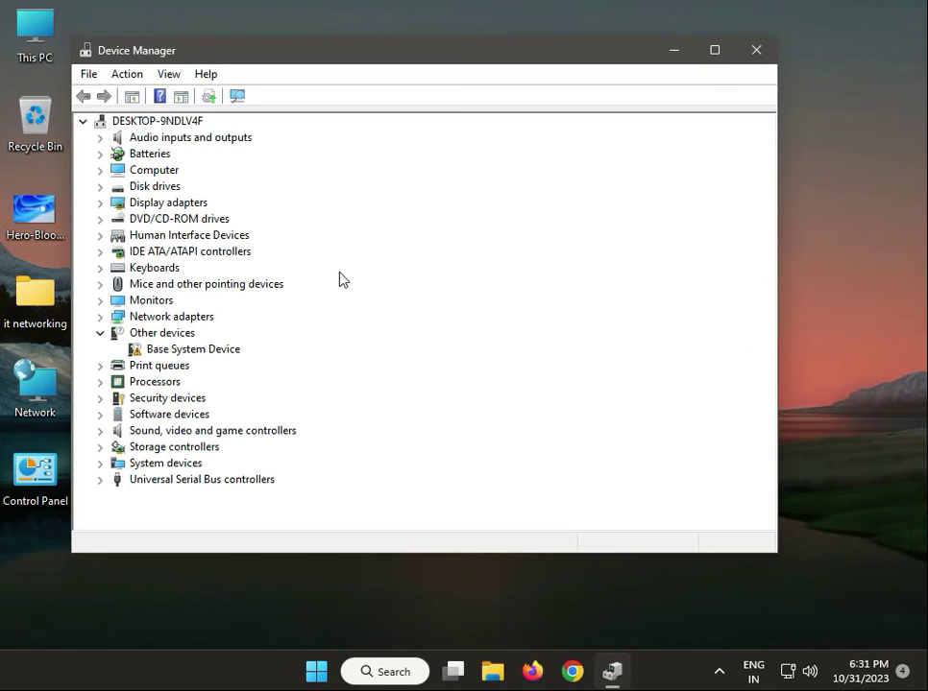
{"action": "mouse_move", "coordinate": [113, 293]}
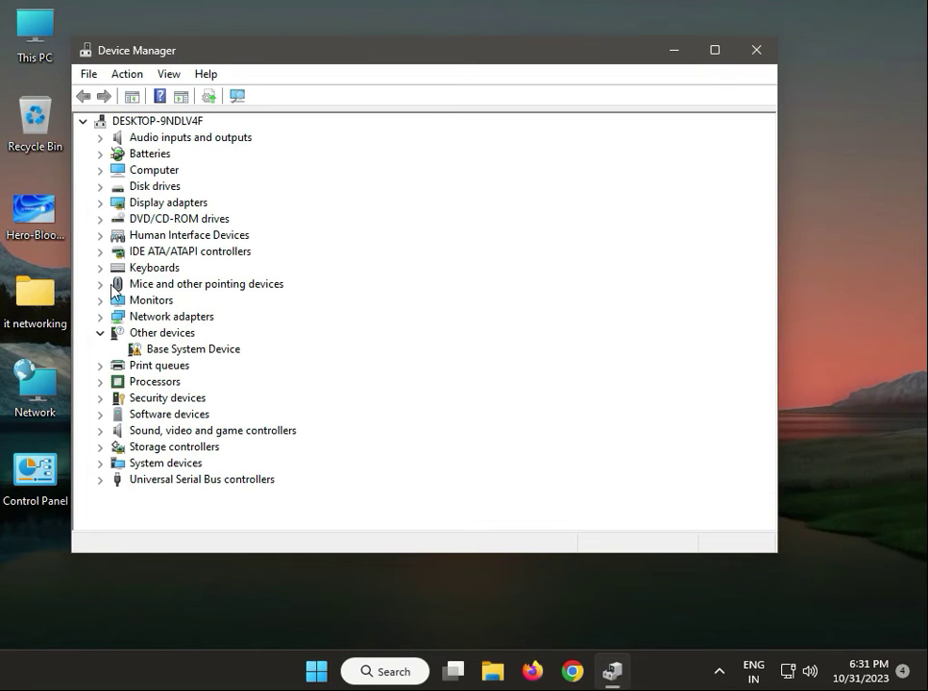
{"action": "left_click", "coordinate": [100, 430]}
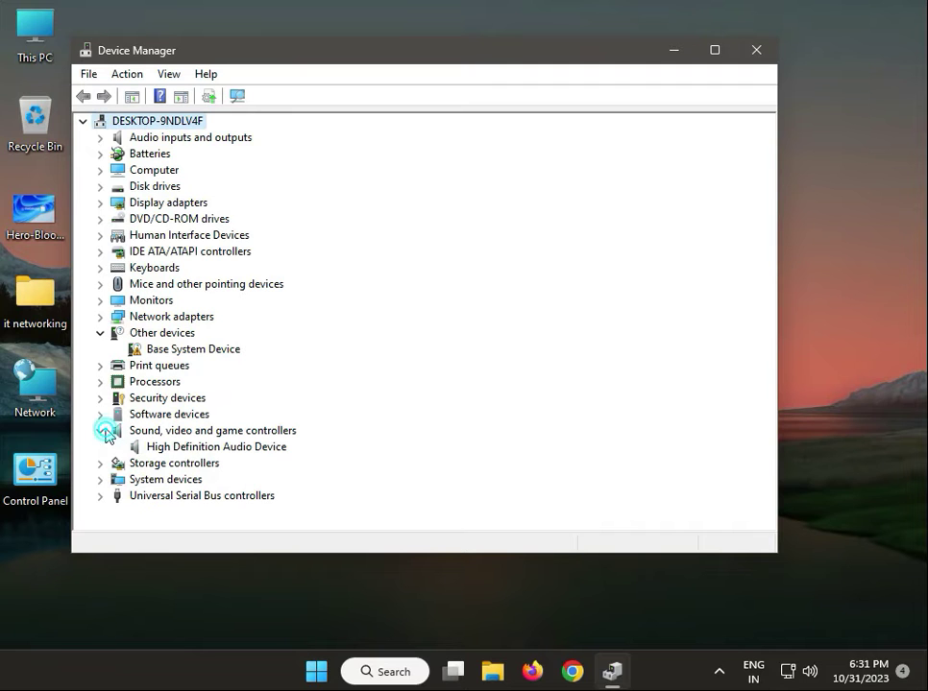
{"action": "right_click", "coordinate": [215, 446]}
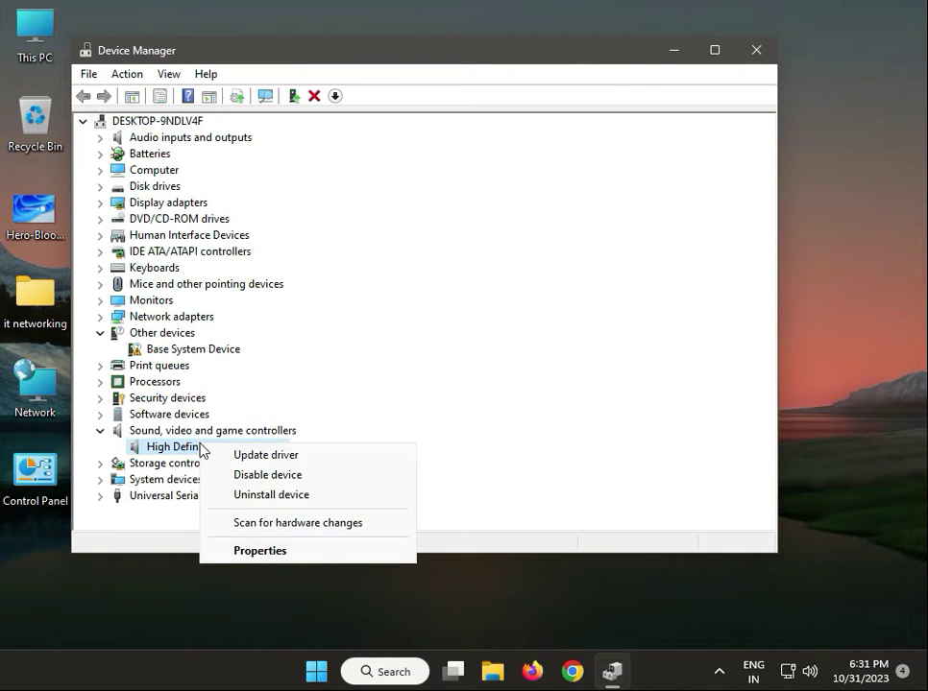
{"action": "left_click", "coordinate": [267, 474]}
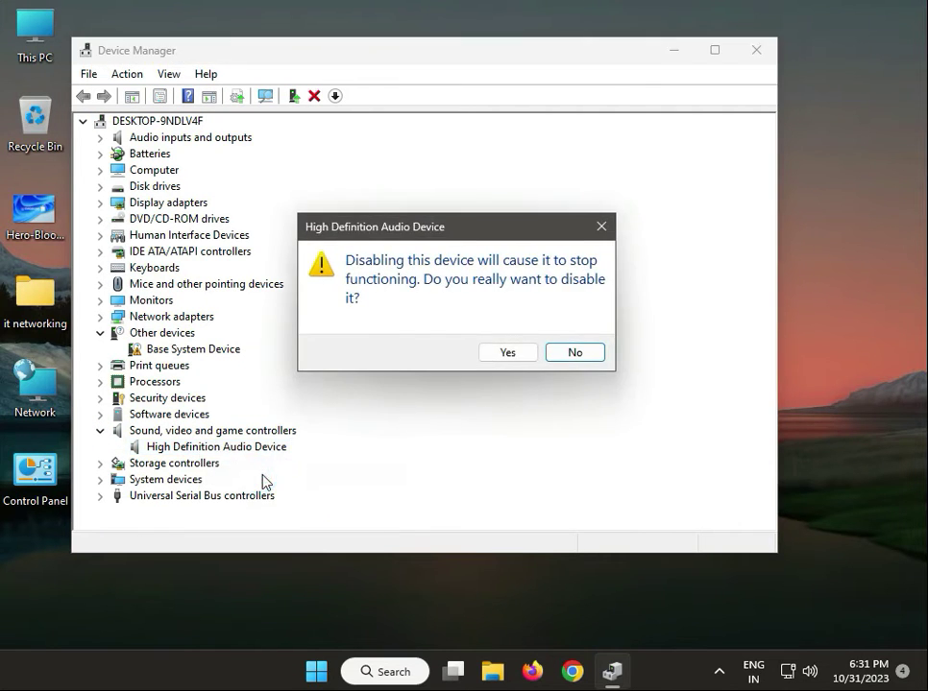
{"action": "left_click", "coordinate": [507, 352]}
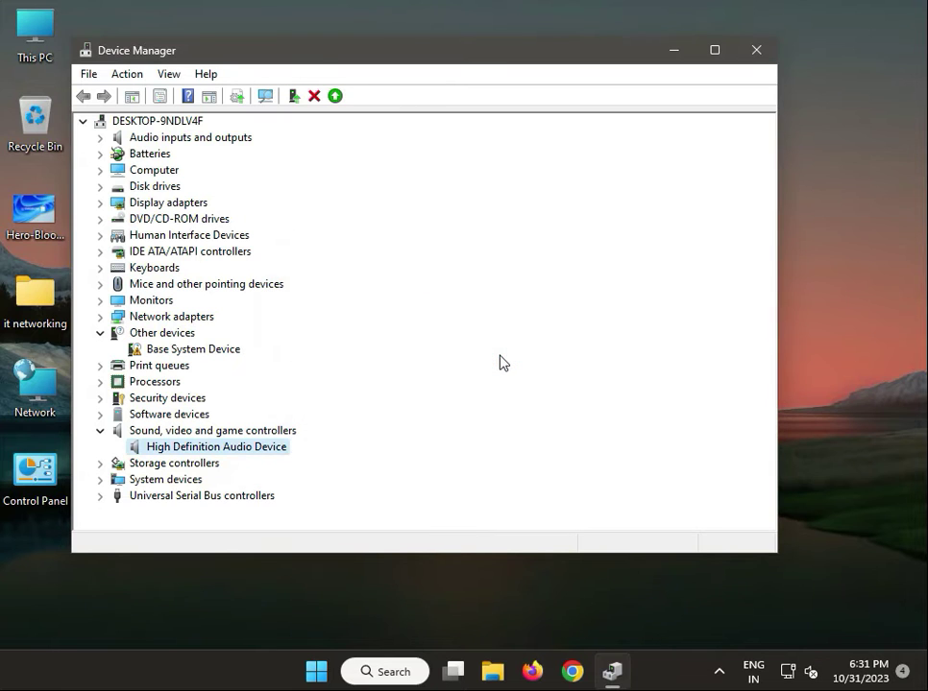
Re-enable the audio device, confirm its driver is already current, and close Device Manager
{"action": "left_click", "coordinate": [265, 95]}
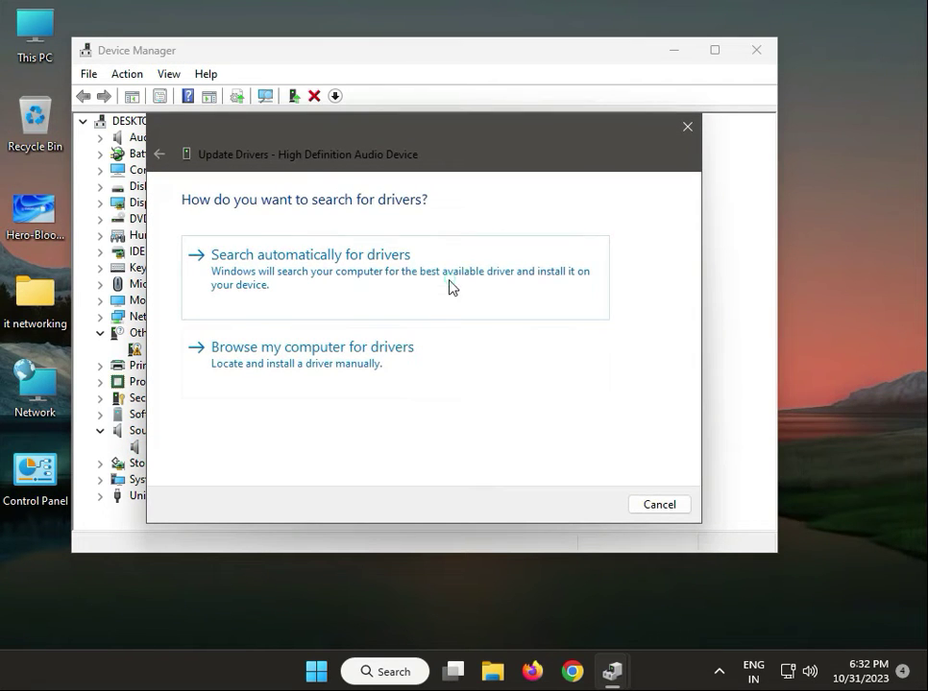
{"action": "left_click", "coordinate": [311, 254]}
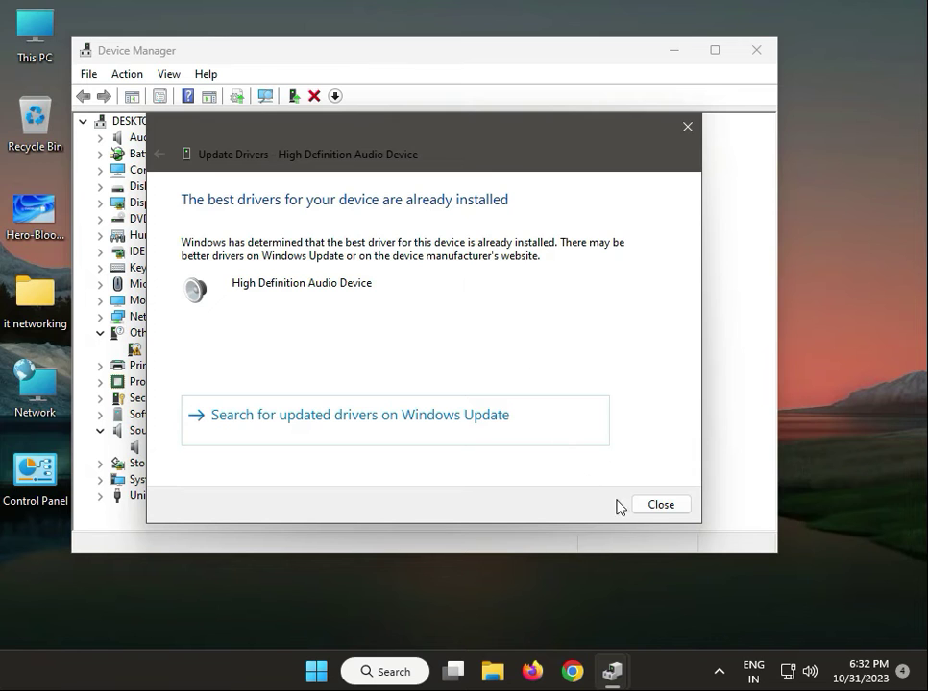
{"action": "left_click", "coordinate": [661, 504]}
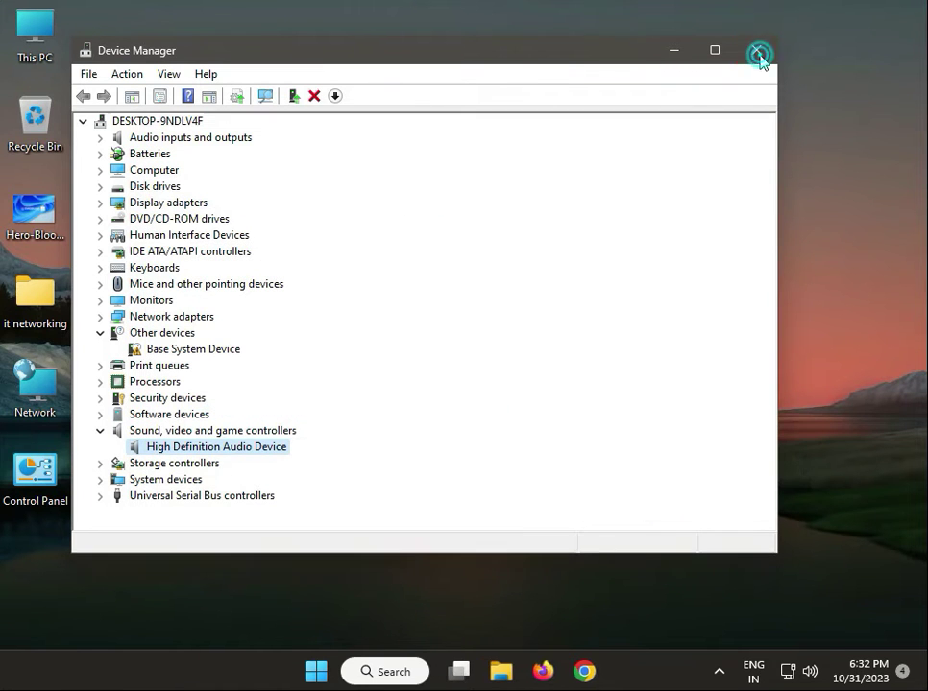
{"action": "left_click", "coordinate": [758, 54]}
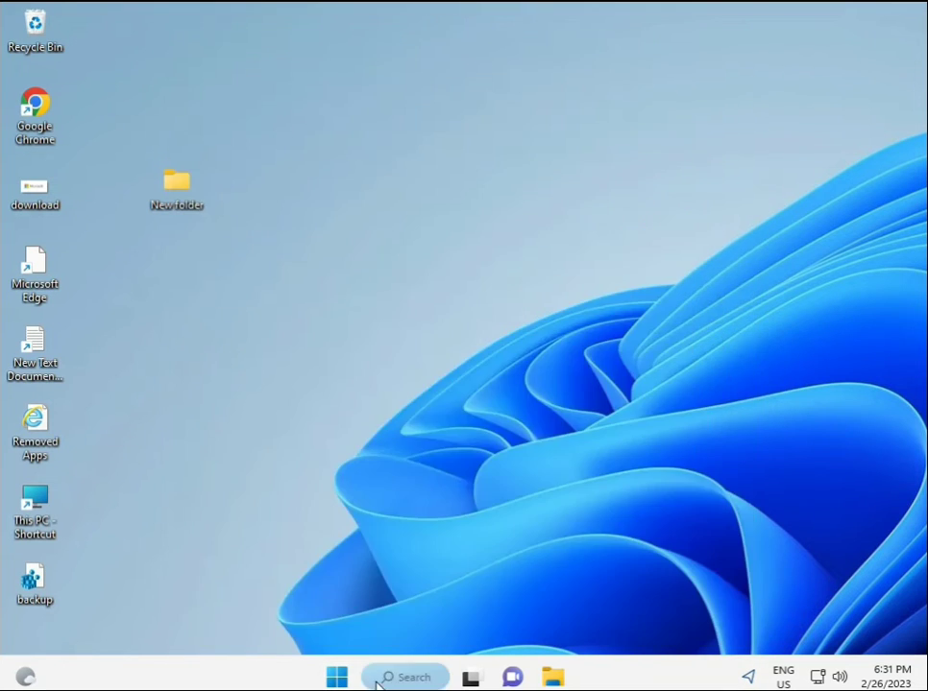
Search for cmd and bring up Command Prompt's Run as administrator option
{"action": "left_click", "coordinate": [403, 677]}
{"action": "type", "text": "cmd"}
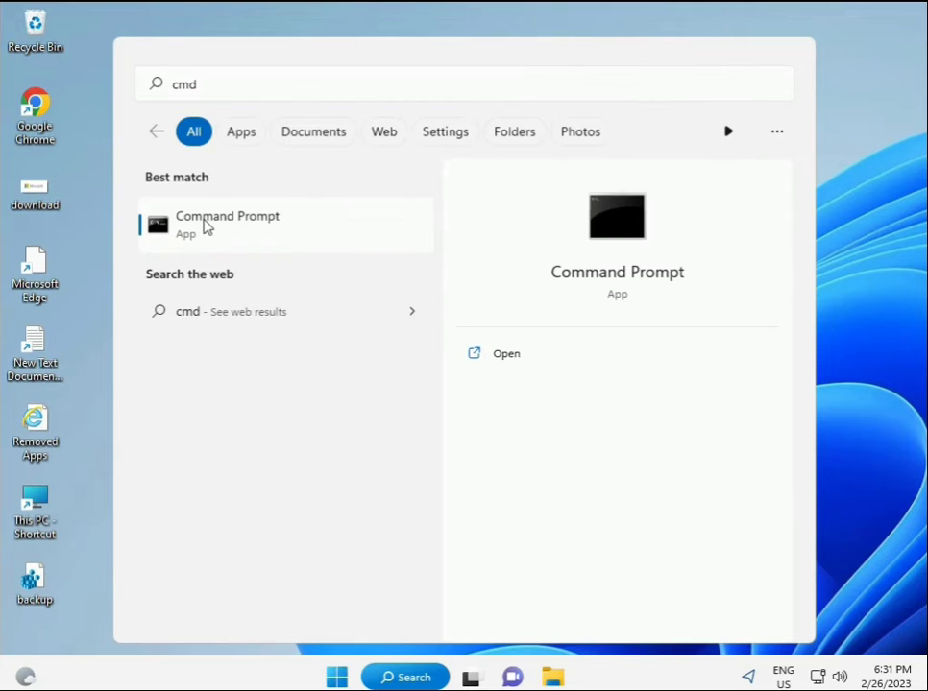
{"action": "mouse_move", "coordinate": [238, 231]}
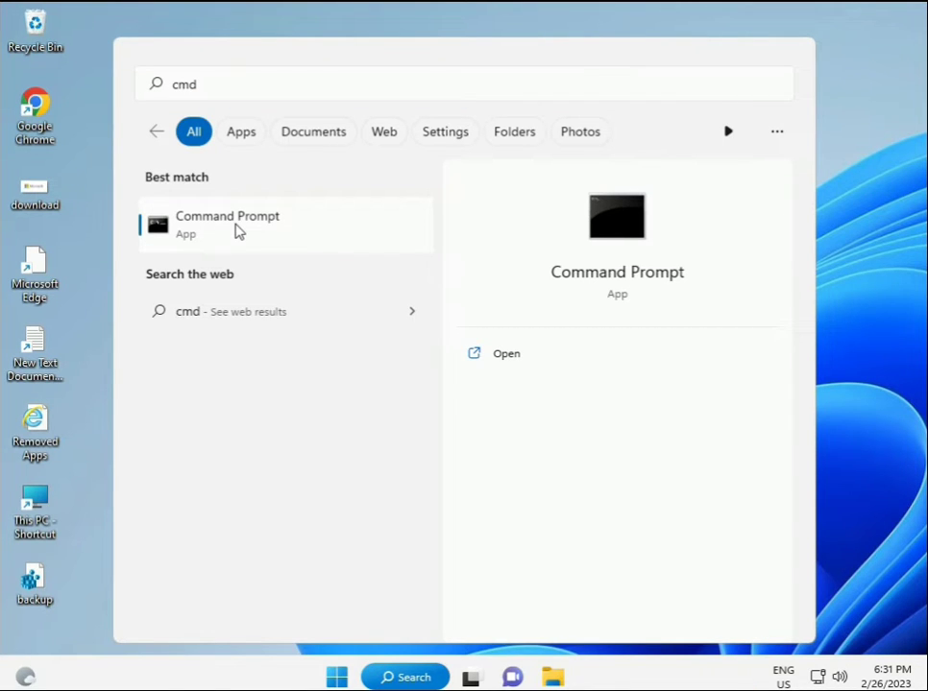
{"action": "right_click", "coordinate": [227, 225]}
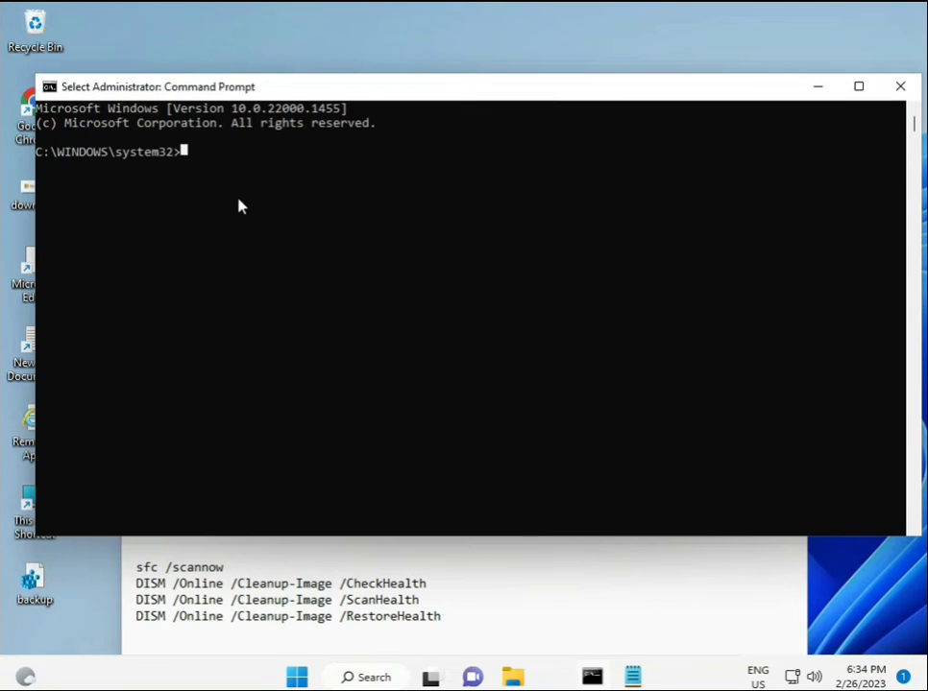
Run sfc /scannow to completion, then select the DISM CheckHealth command in the notes
{"action": "type", "text": "sc"}
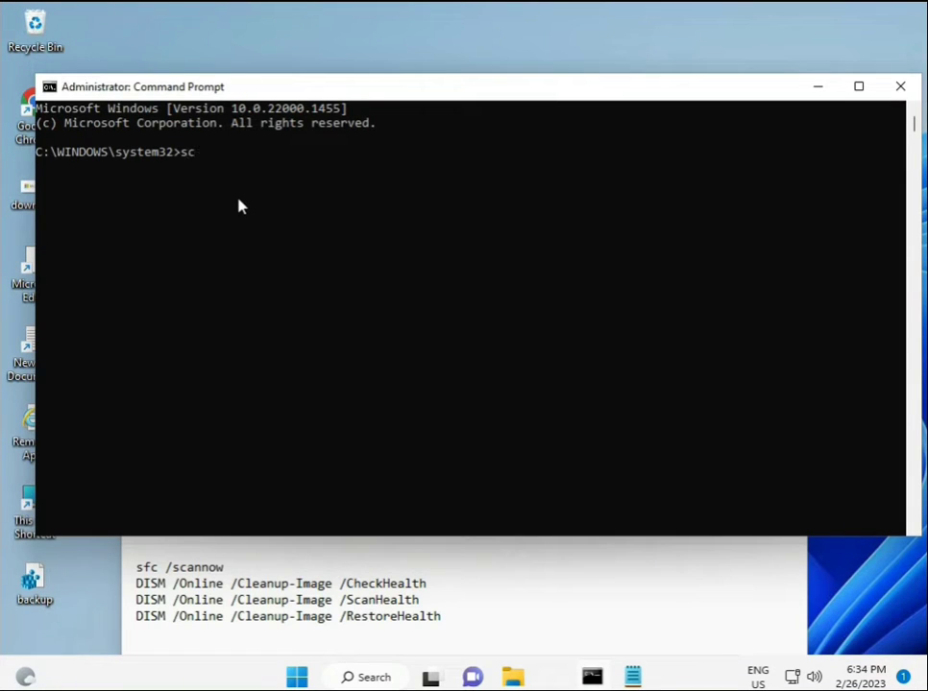
{"action": "type", "text": "fc"}
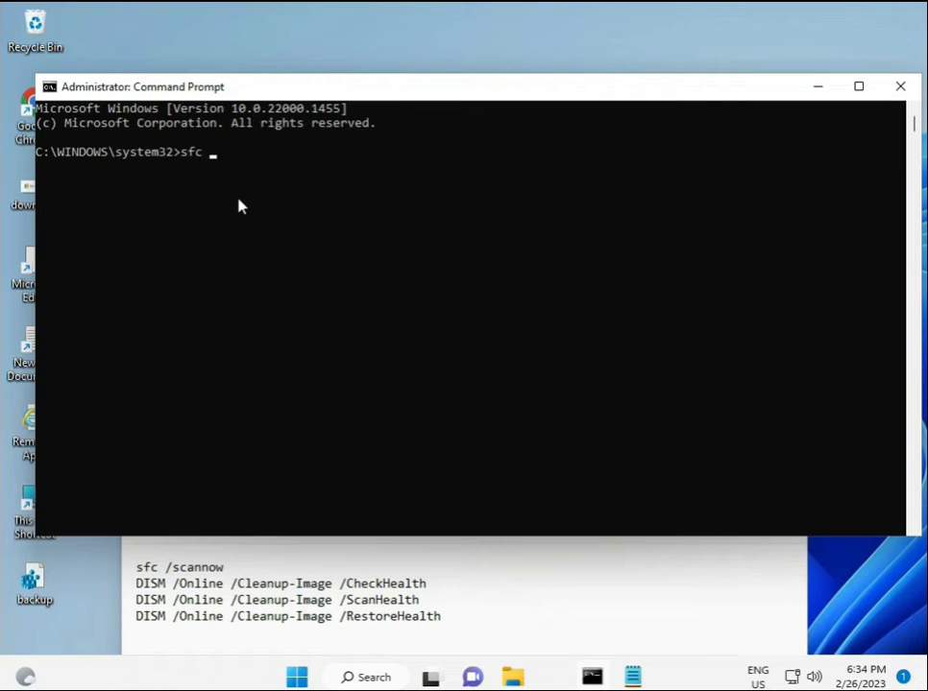
{"action": "type", "text": "/sca"}
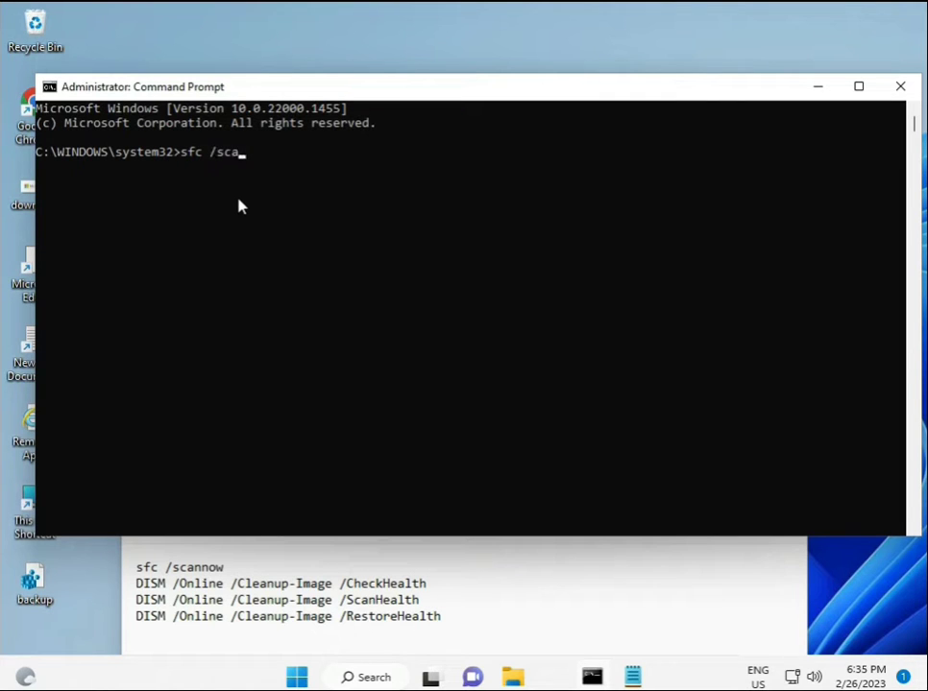
{"action": "type", "text": "nnow"}
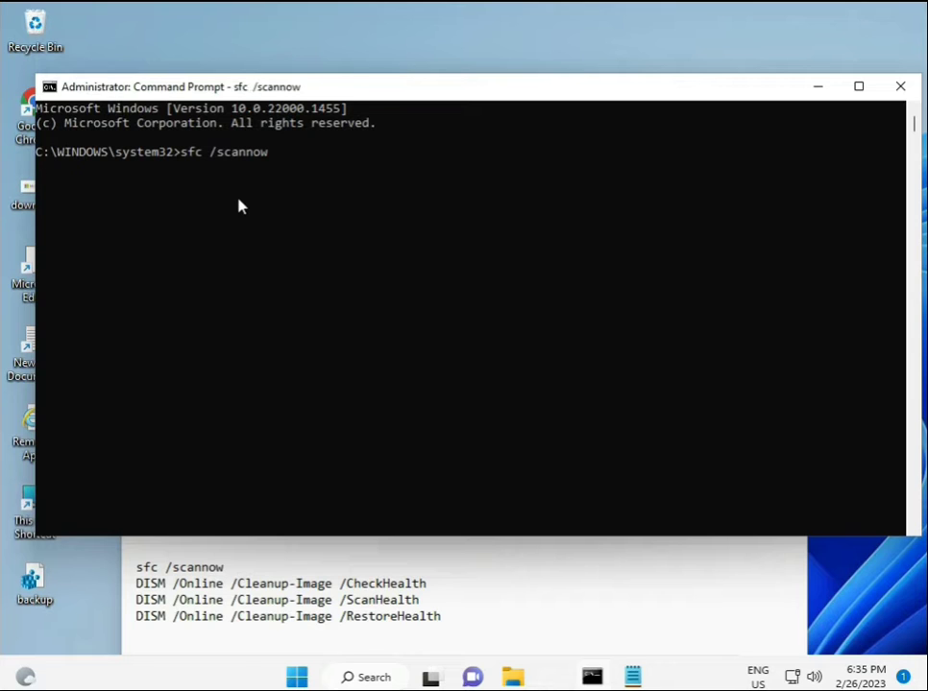
{"action": "key", "text": "enter"}
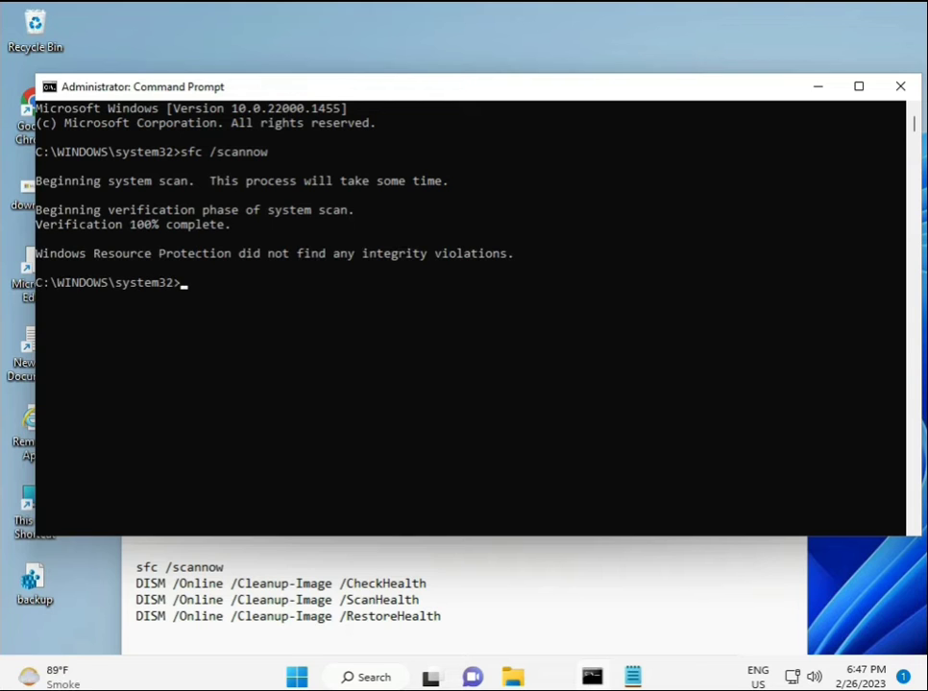
{"action": "left_click_drag", "start_coordinate": [135, 583], "coordinate": [336, 583]}
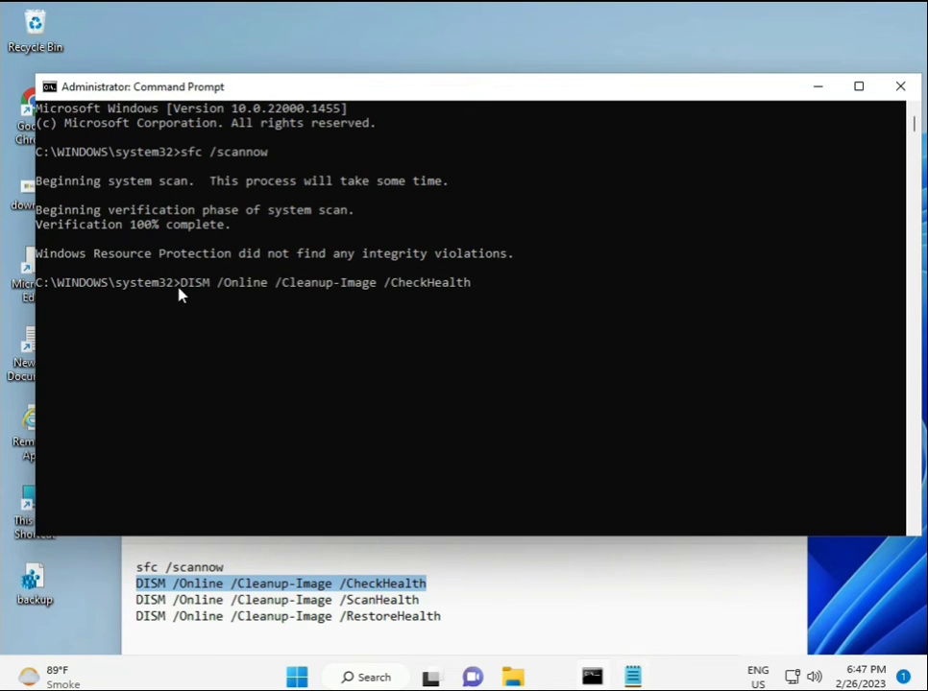
{"action": "mouse_move", "coordinate": [192, 304]}
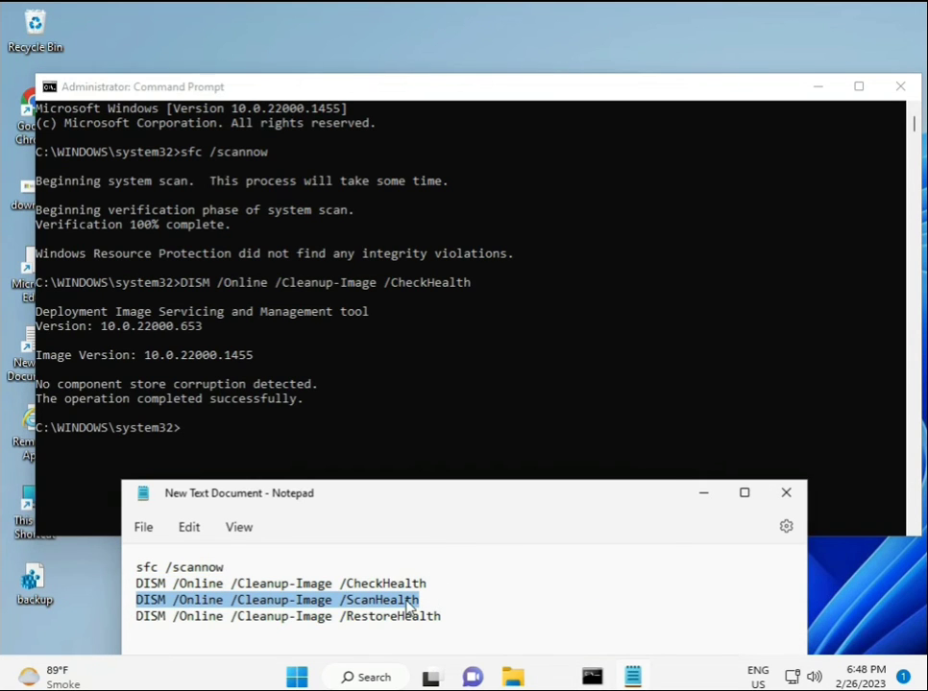
{"action": "mouse_move", "coordinate": [302, 455]}
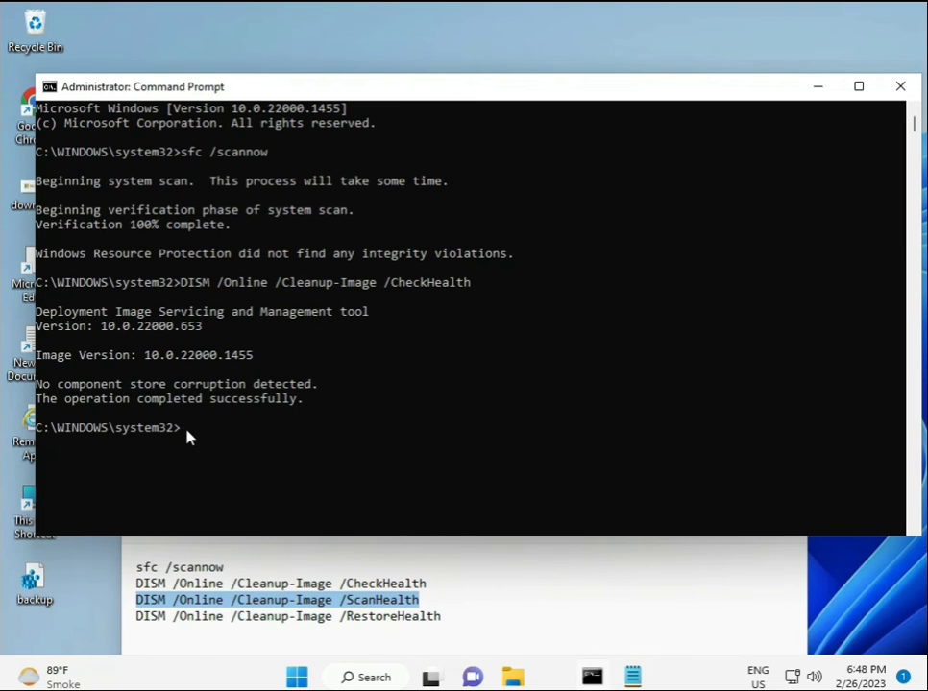
Run DISM /Online /Cleanup-Image /ScanHealth in Command Prompt
{"action": "type", "text": "DISM /Online /Cleanup-Image /ScanHealth"}
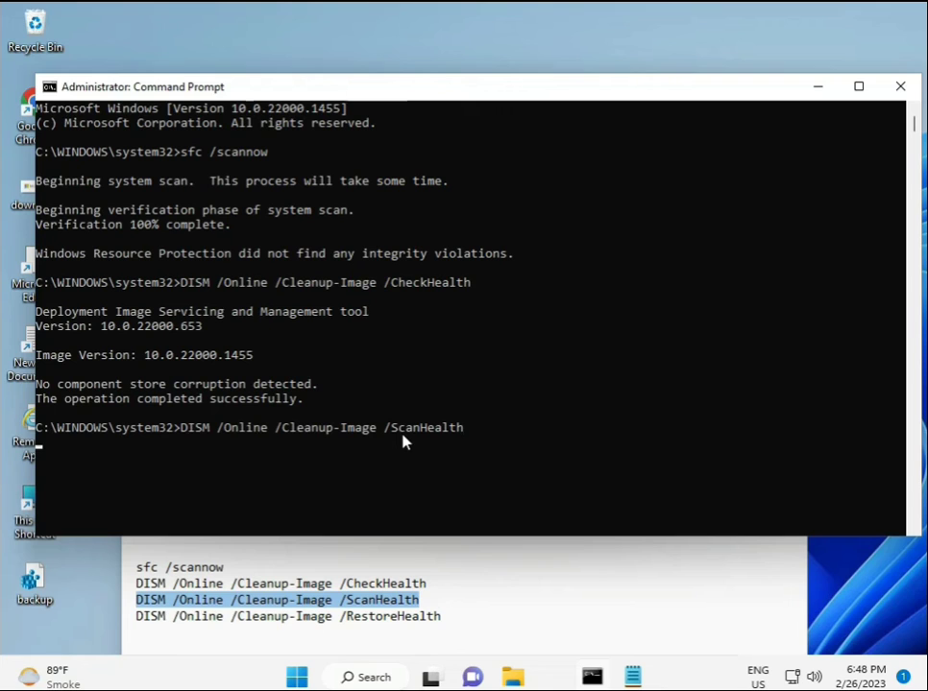
{"action": "key", "text": "Return"}
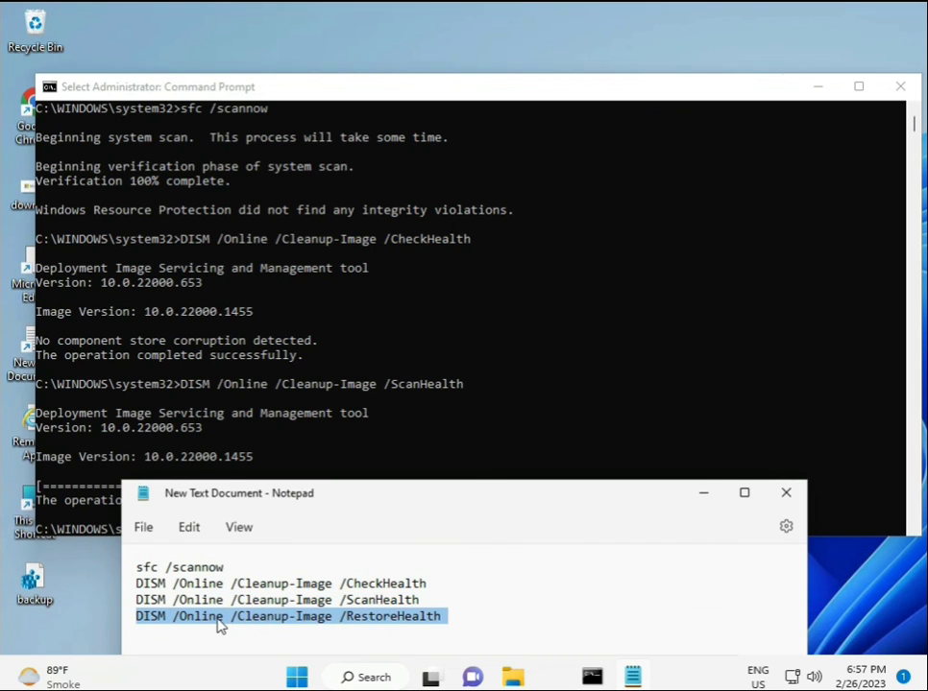
{"action": "mouse_move", "coordinate": [201, 478]}
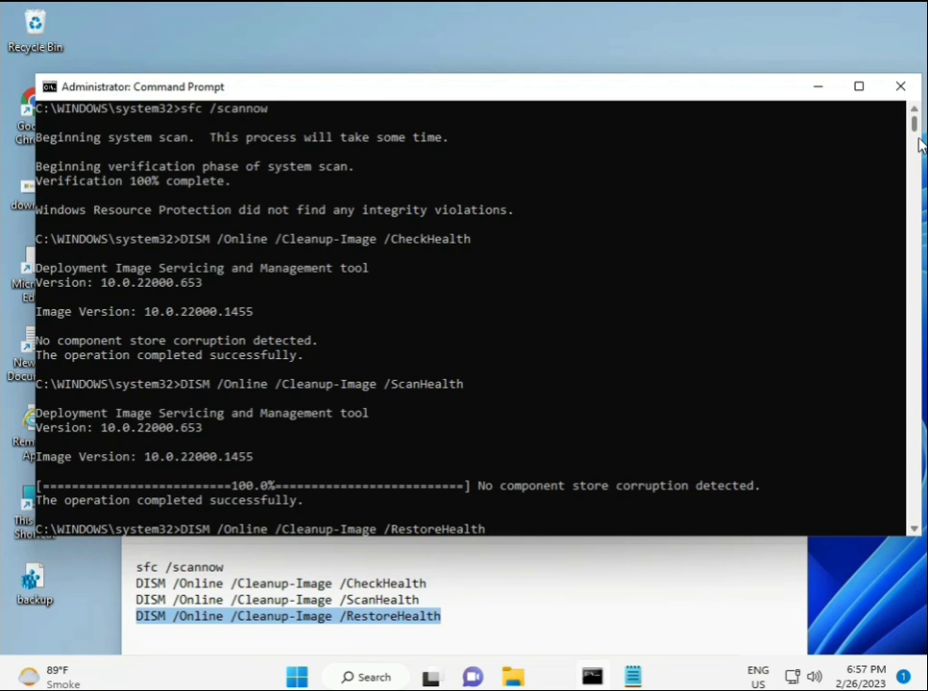
Scroll down to bring the DISM RestoreHealth line into view
{"action": "scroll", "scroll_direction": "down", "scroll_amount": 3}
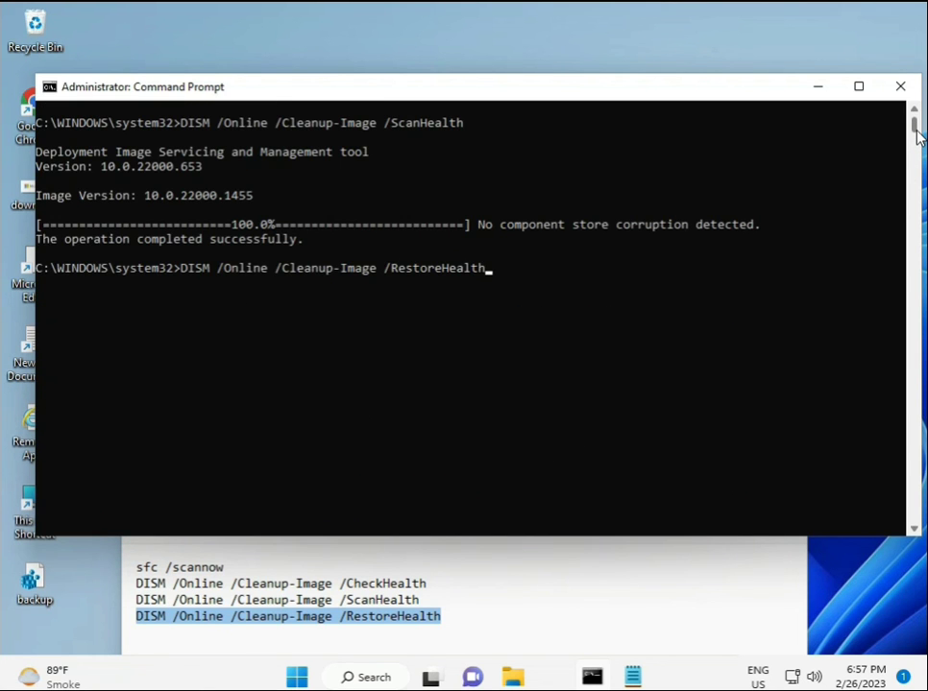